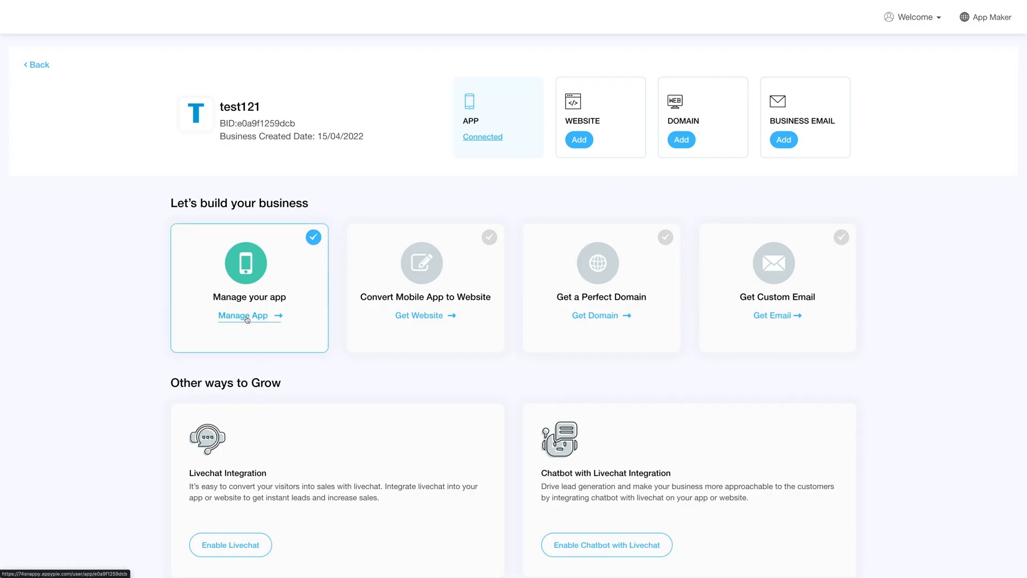
Step: Open the management dashboard for the test121 app via Manage App
left_click(244, 314)
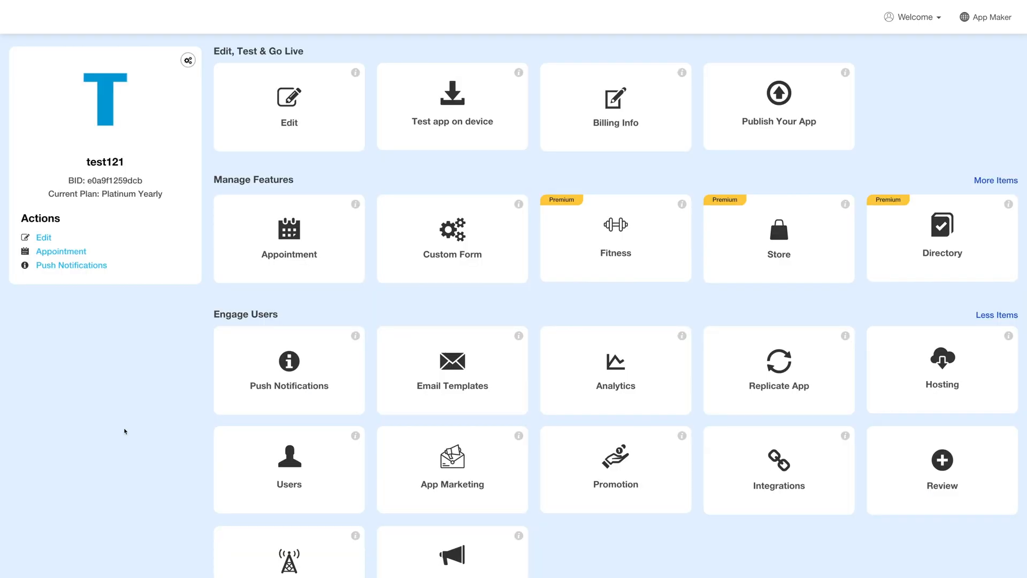
mouse_move(206, 54)
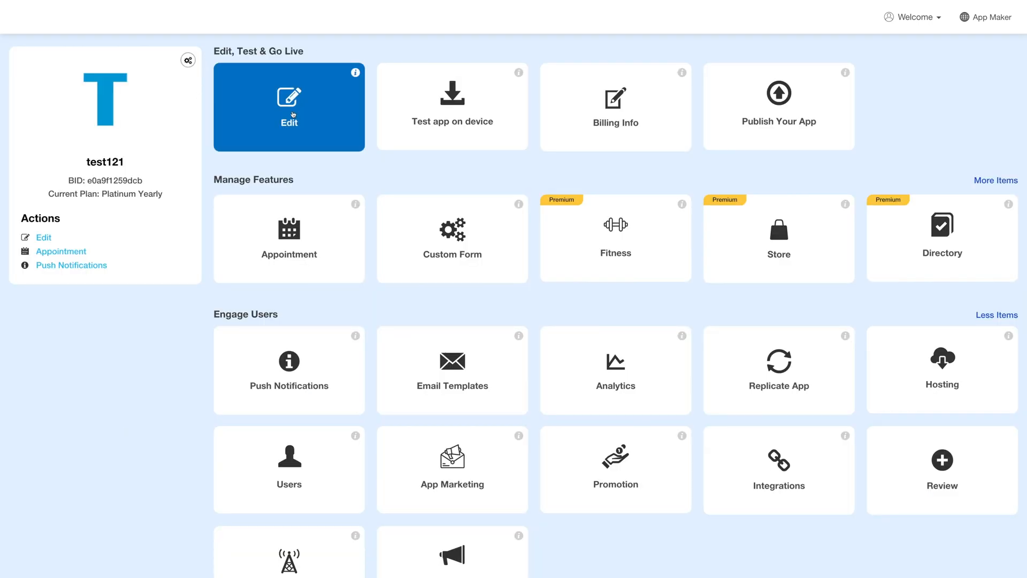
Step: In the editor, search all features for 'ewal' and add E-wallet to the app
left_click(288, 107)
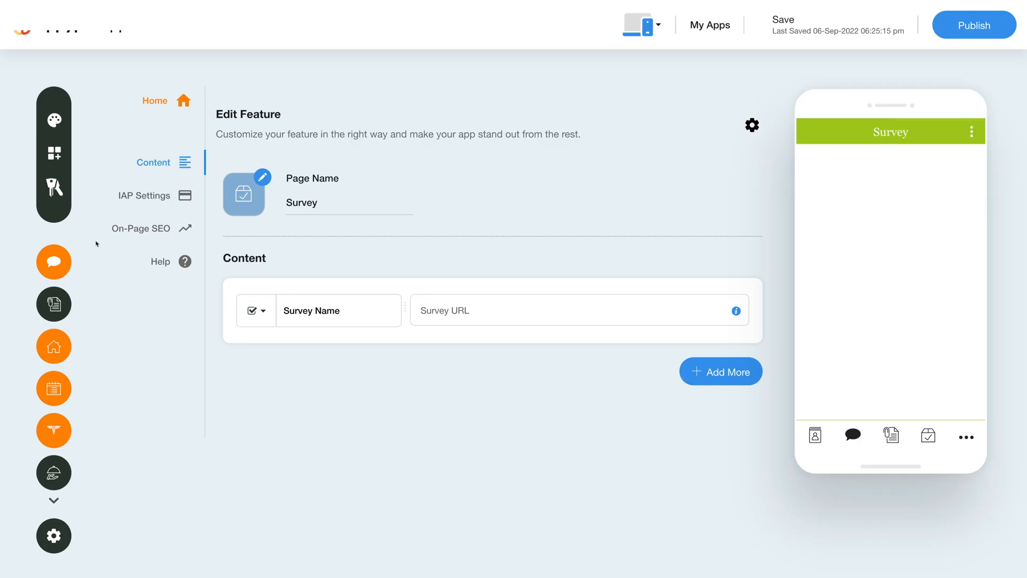
left_click(54, 154)
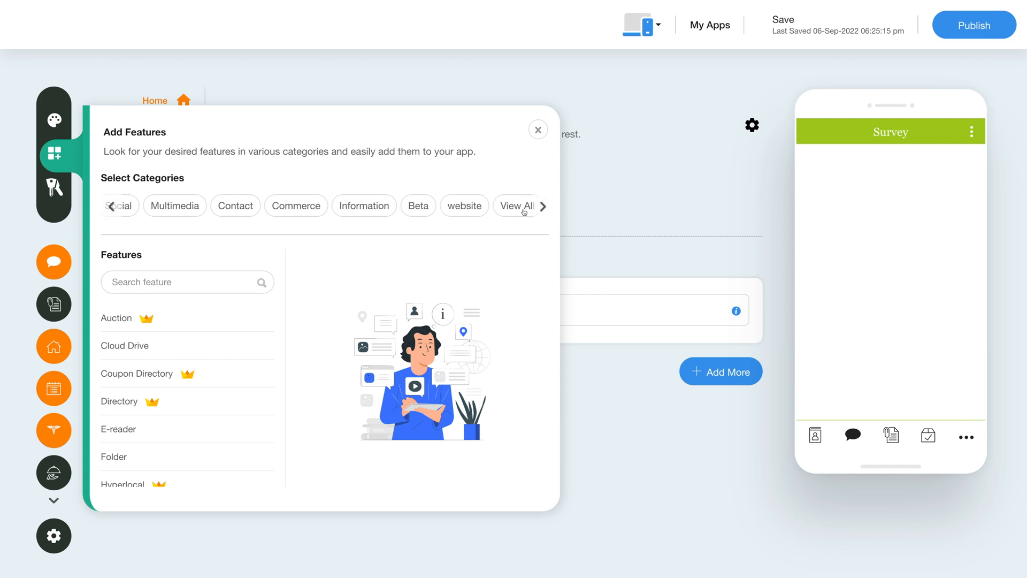
left_click(516, 206)
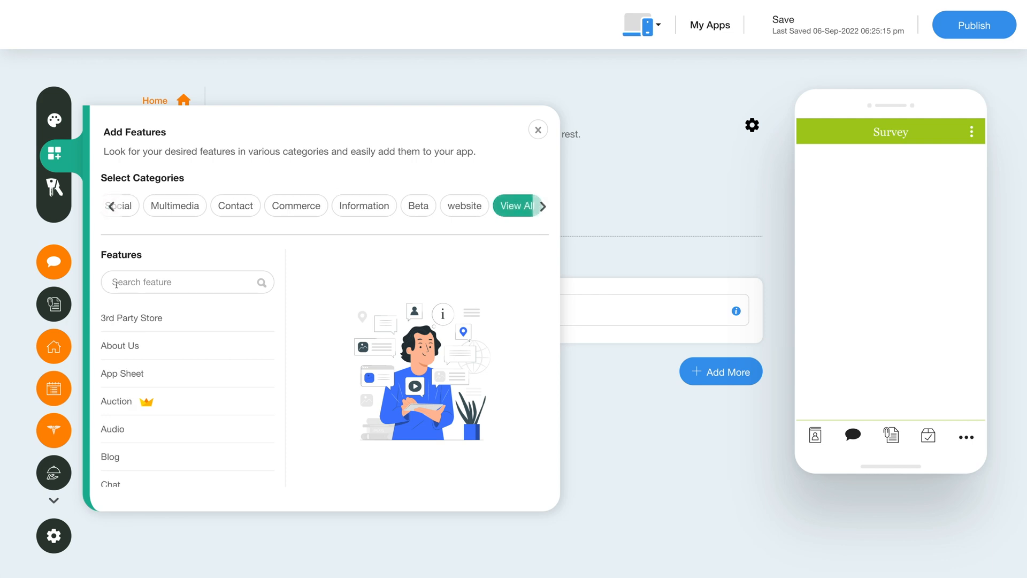
type("ewallet")
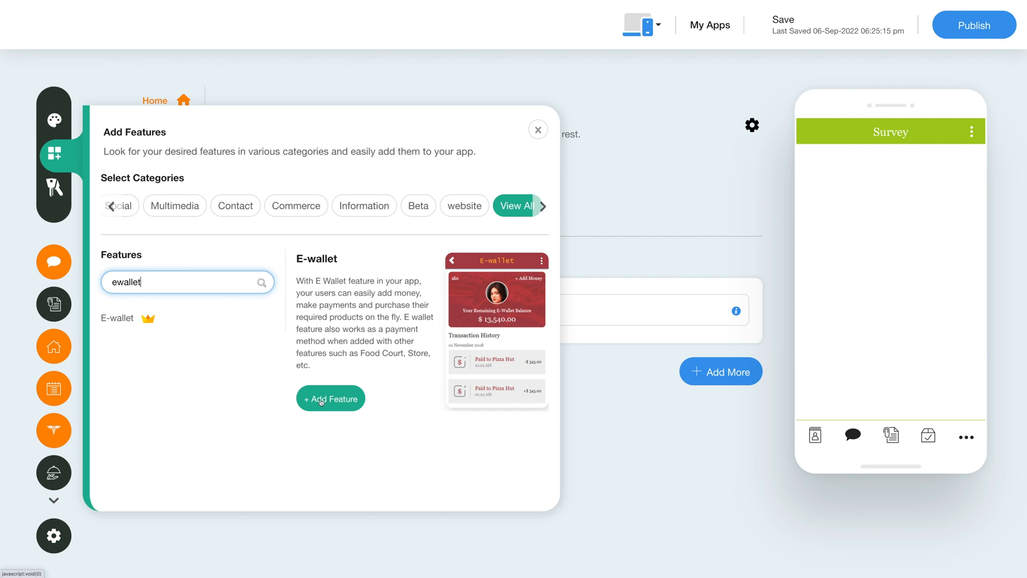
left_click(330, 398)
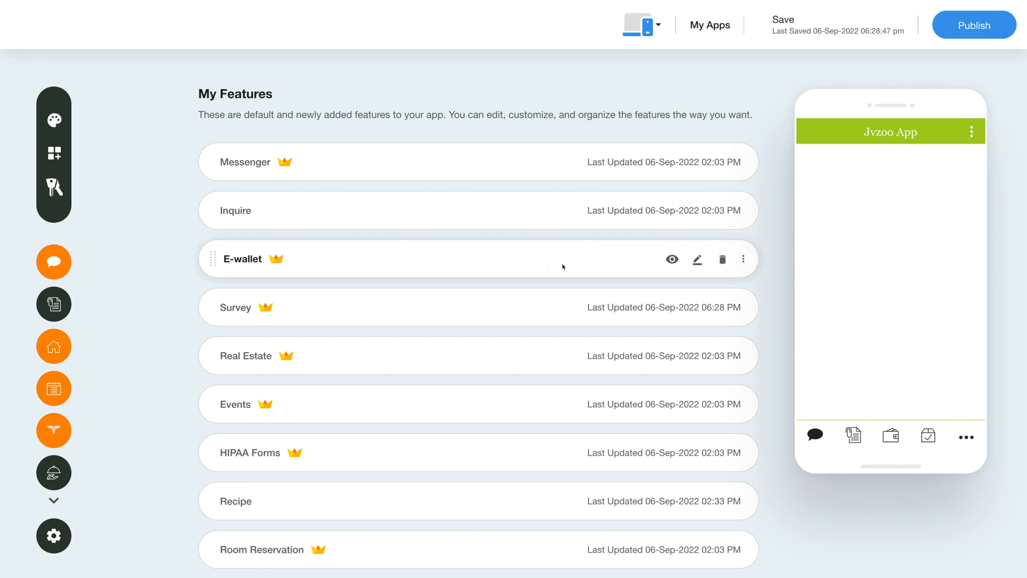
mouse_move(672, 259)
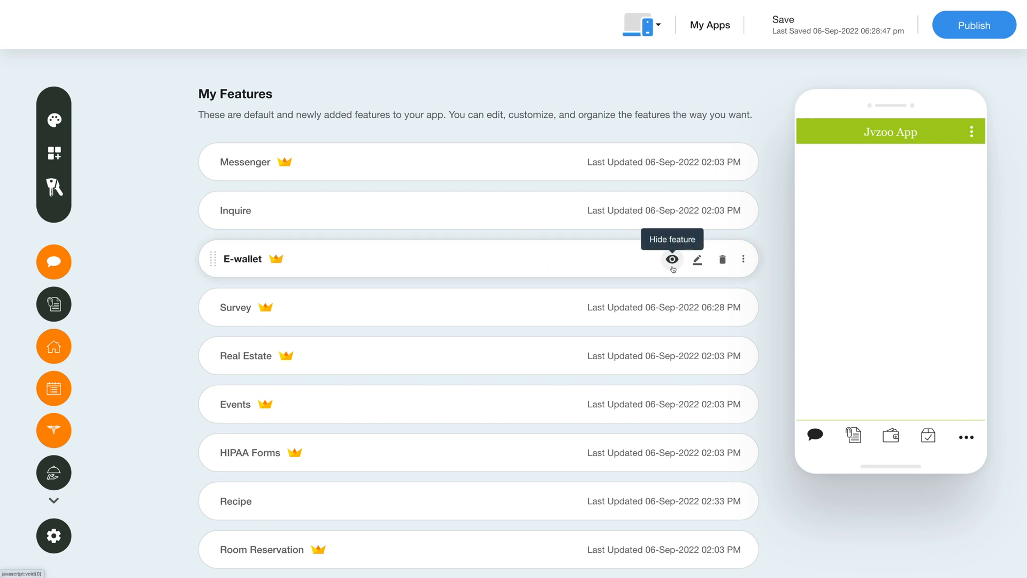
mouse_move(719, 275)
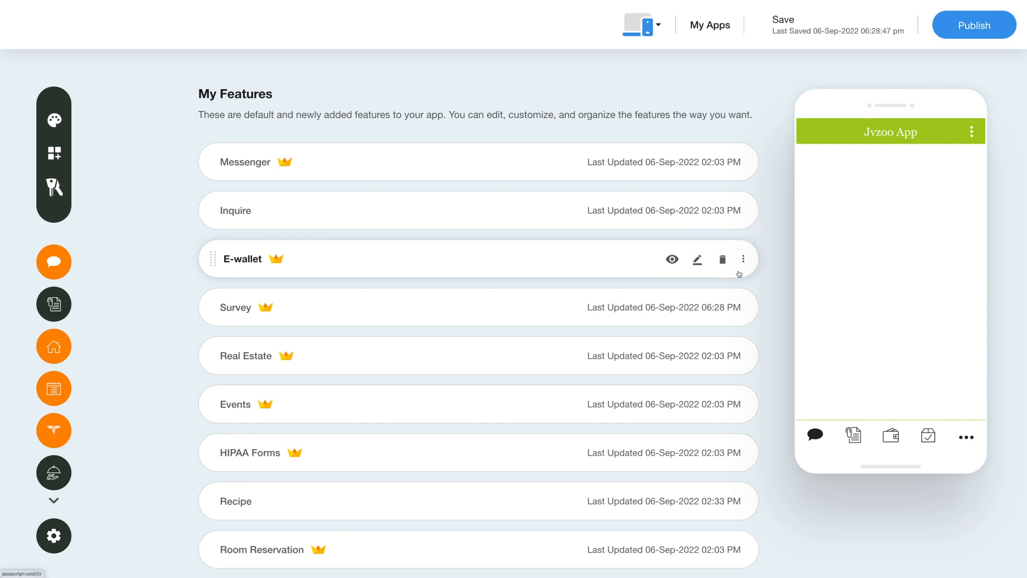
Step: Preview the E-wallet page from the My Features row
left_click(743, 259)
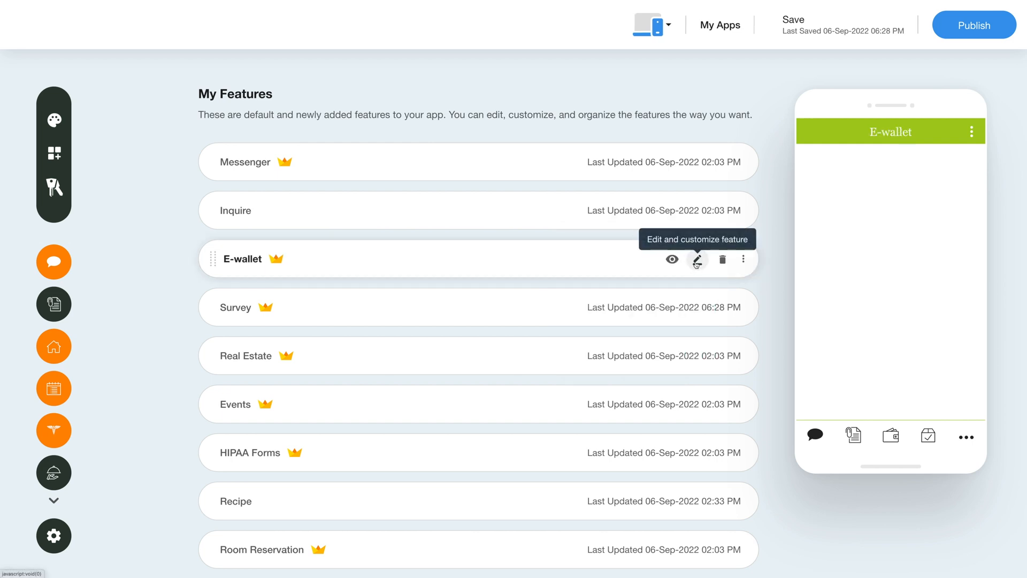
Step: Open the E-wallet feature for editing, showing its page name and content
left_click(697, 259)
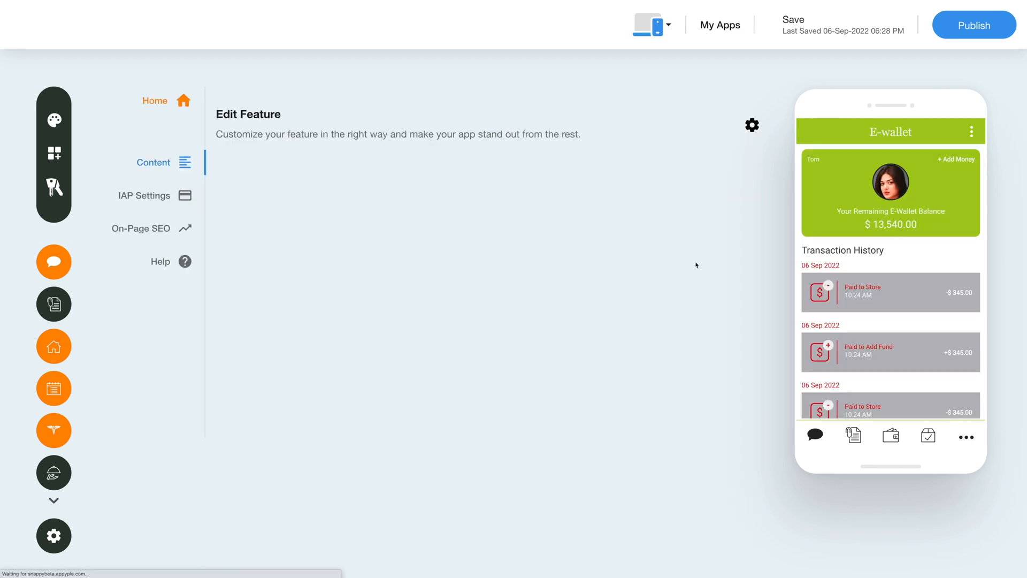
left_click(153, 162)
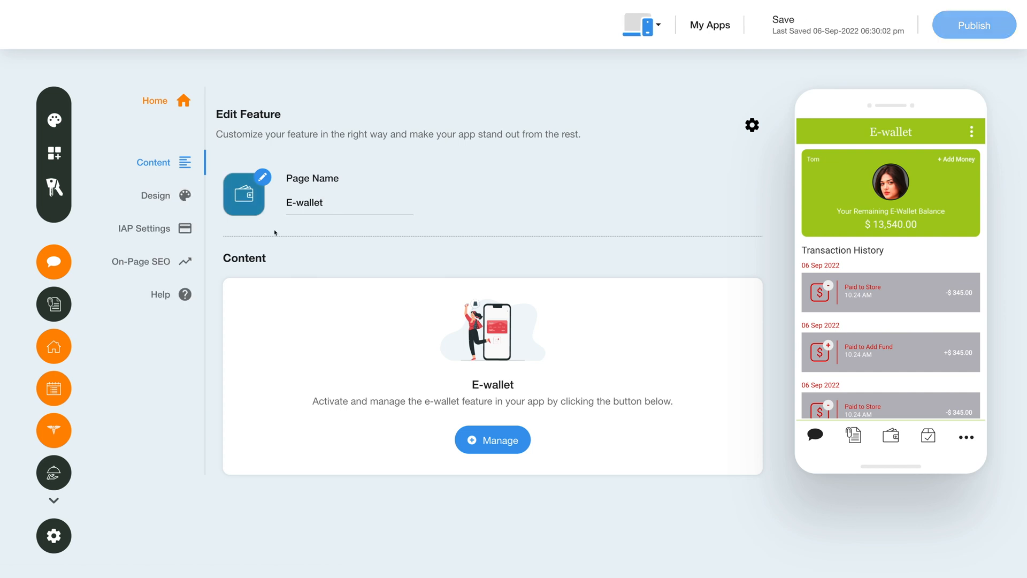
Step: Browse the page icon picker without changes, then enter the E-wallet Manage settings
left_click(243, 192)
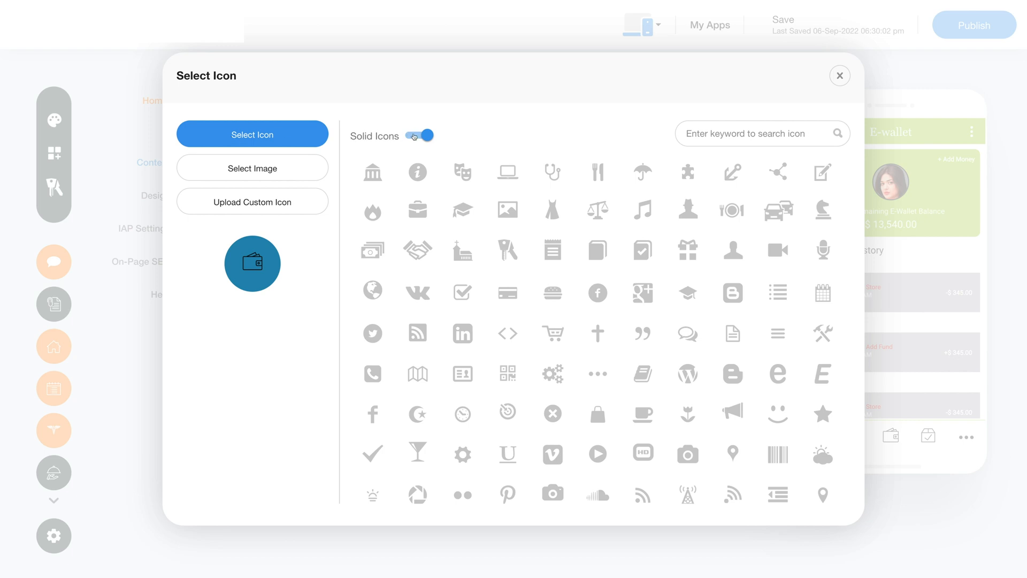
left_click(251, 186)
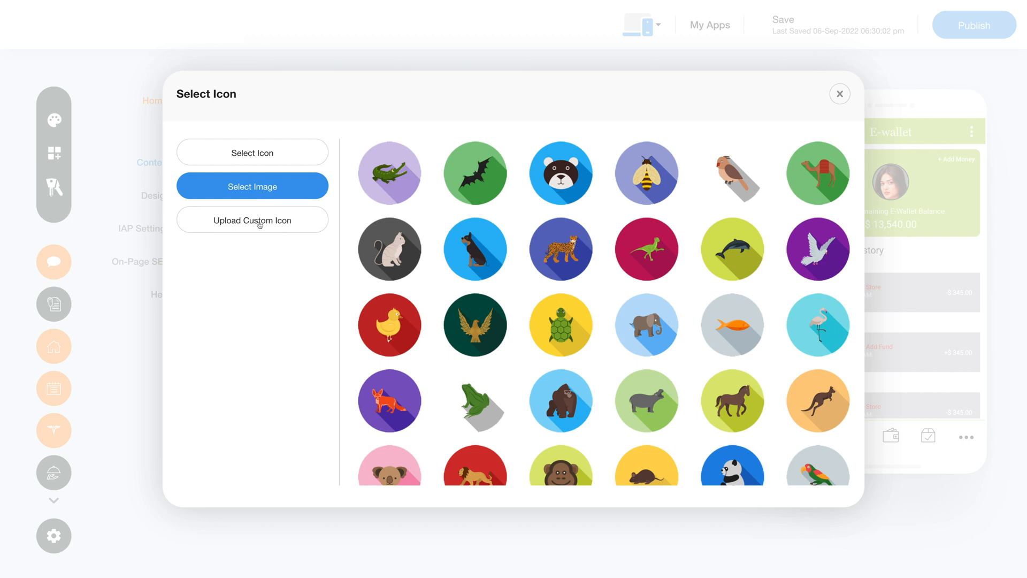
left_click(253, 219)
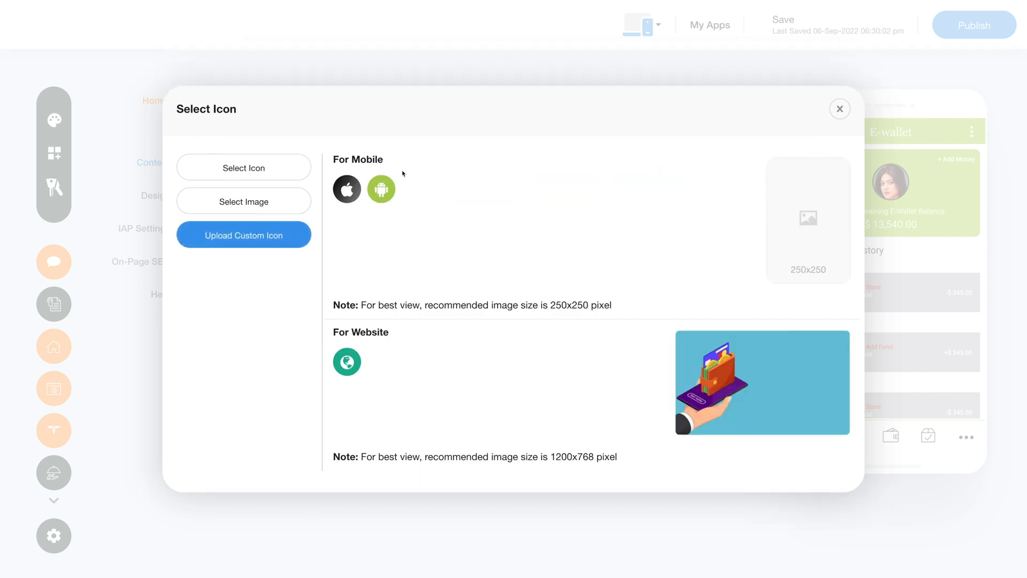
mouse_move(975, 65)
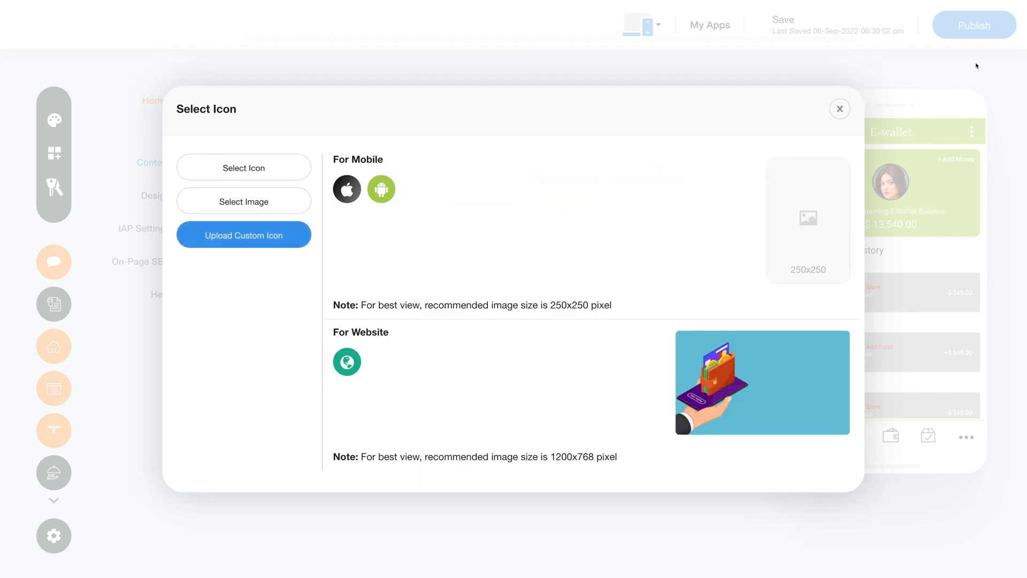
left_click(838, 109)
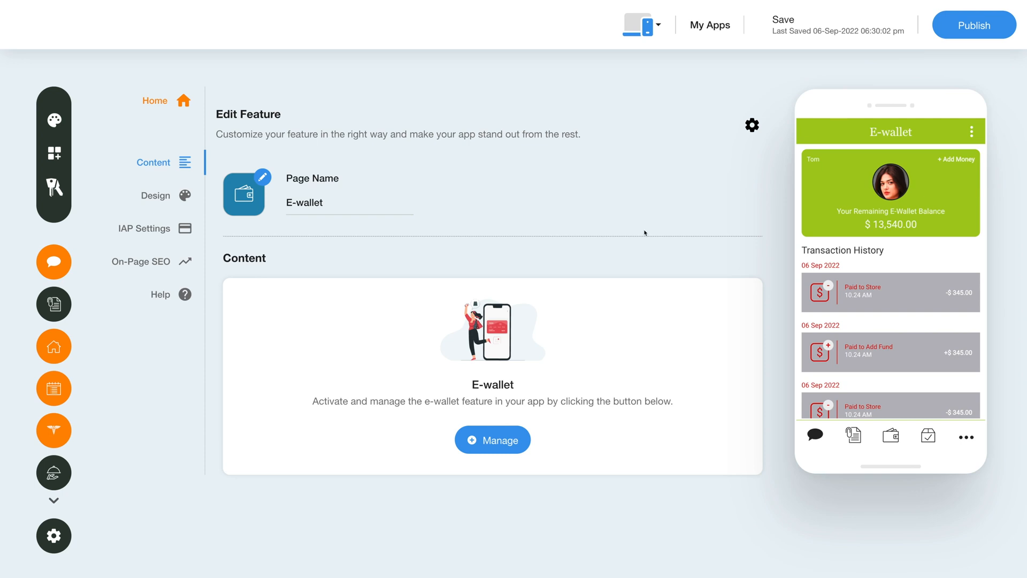
mouse_move(345, 442)
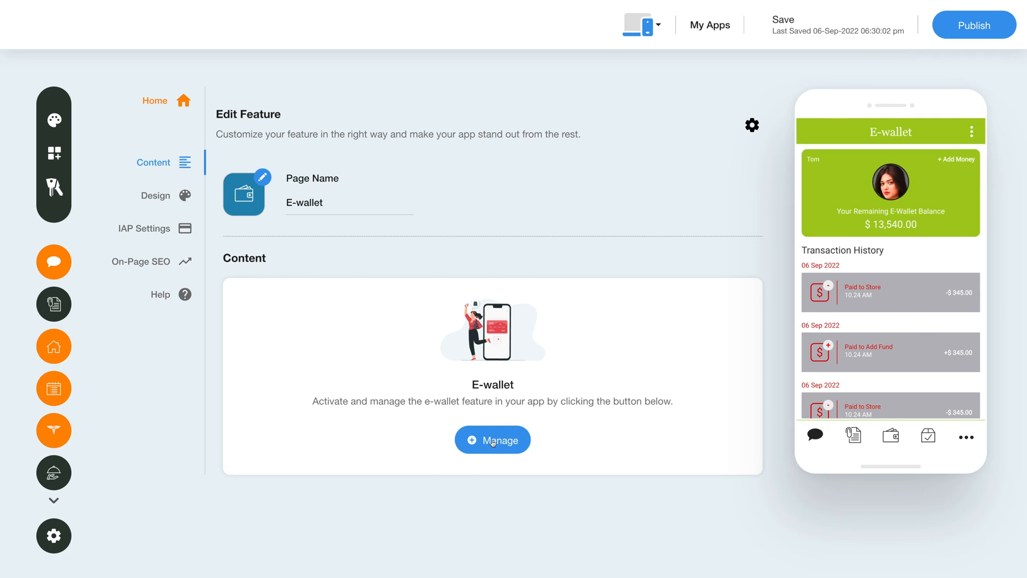
left_click(492, 440)
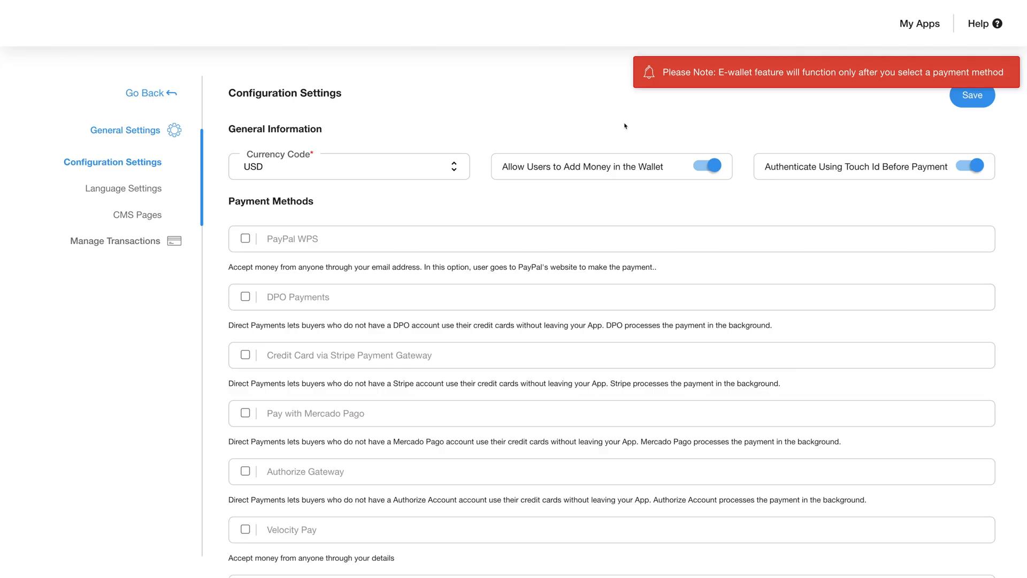
mouse_move(610, 117)
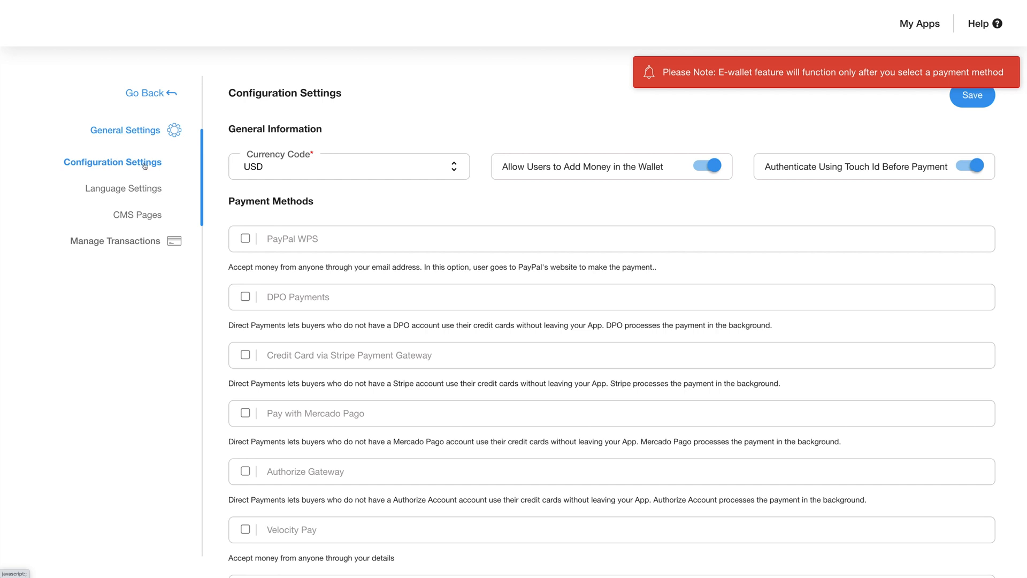
mouse_move(155, 246)
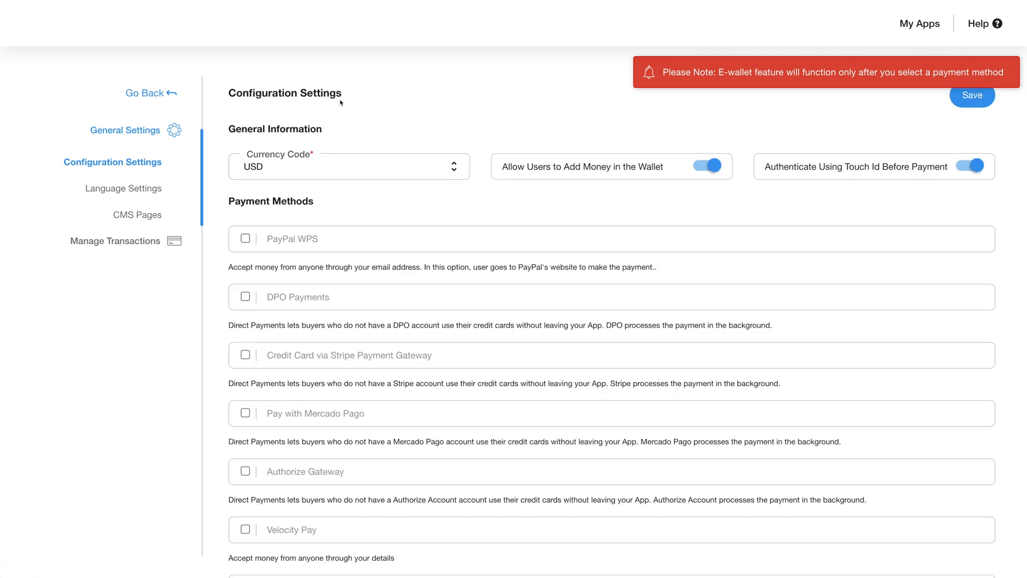
mouse_move(712, 92)
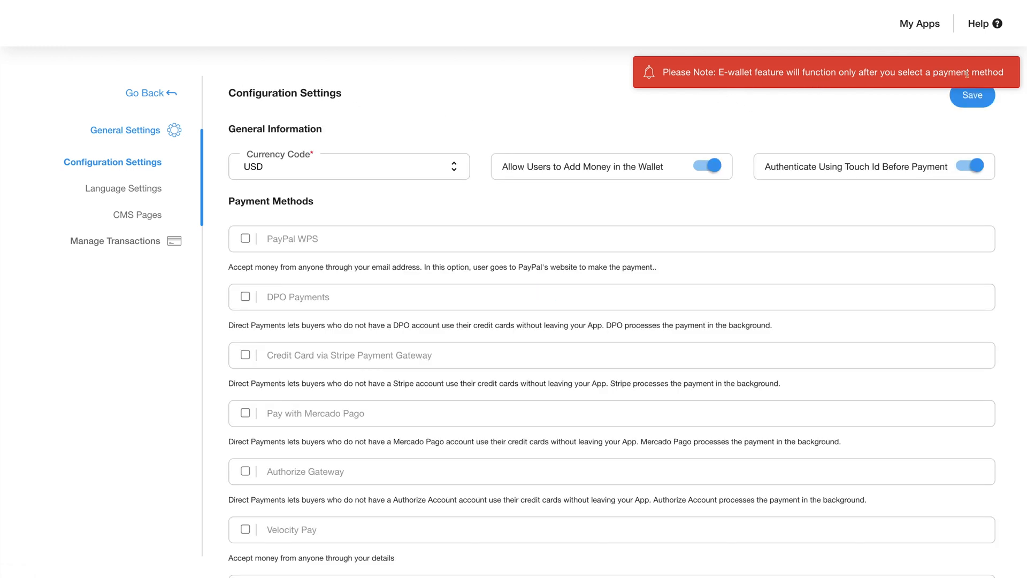
mouse_move(463, 101)
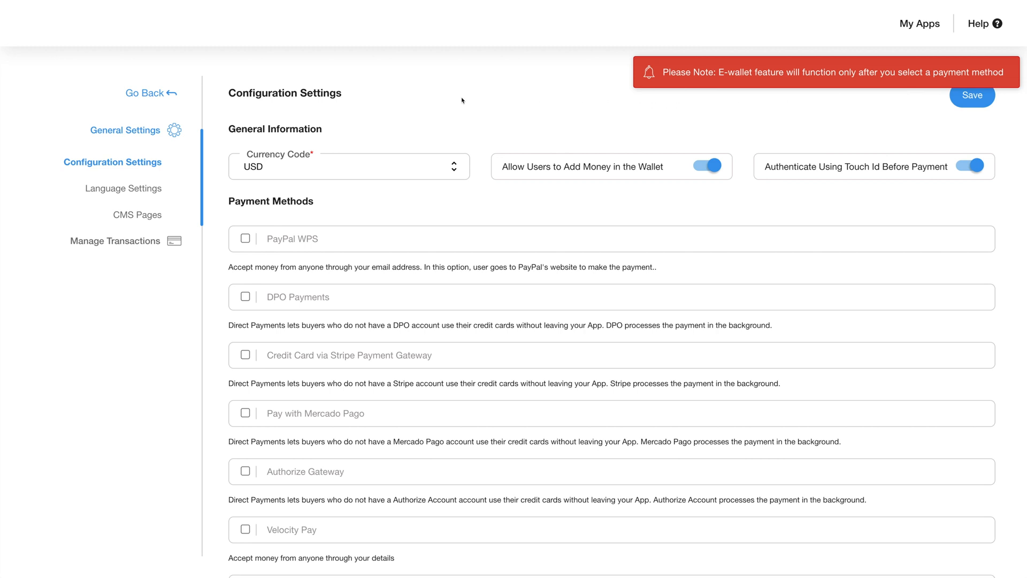
mouse_move(367, 166)
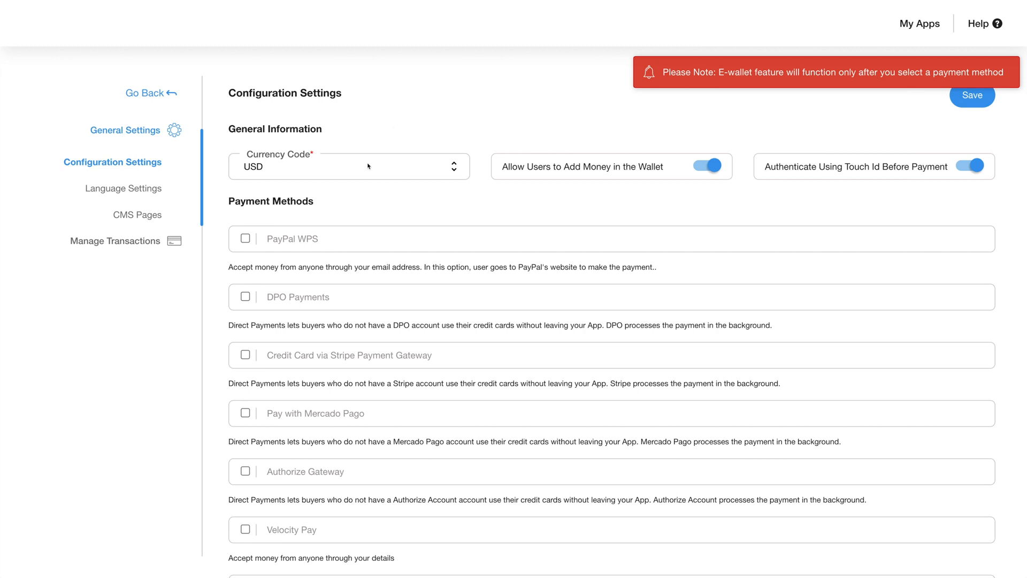
mouse_move(678, 173)
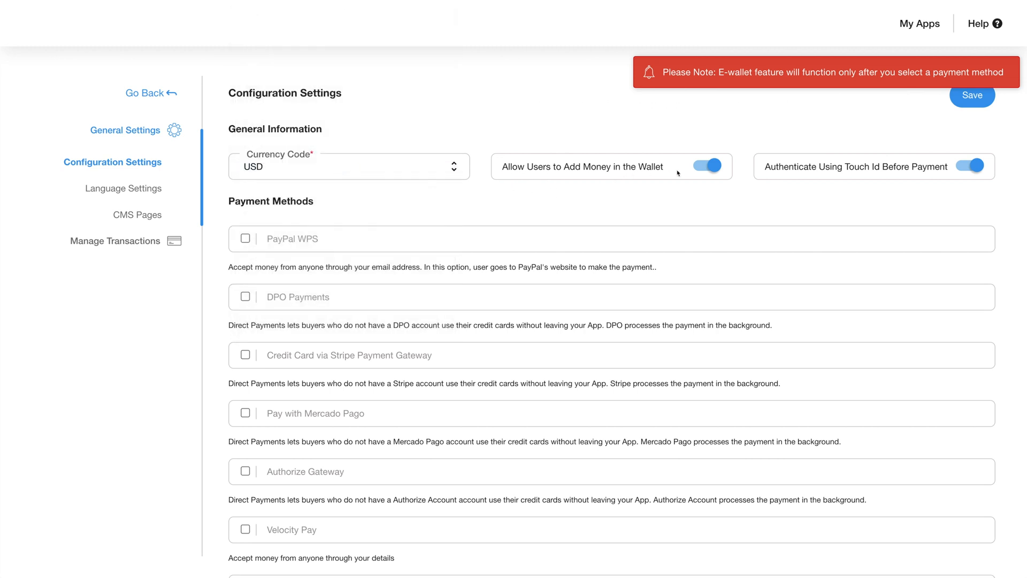
Step: Toggle Add Money and Touch Id authentication off and back on
left_click(705, 165)
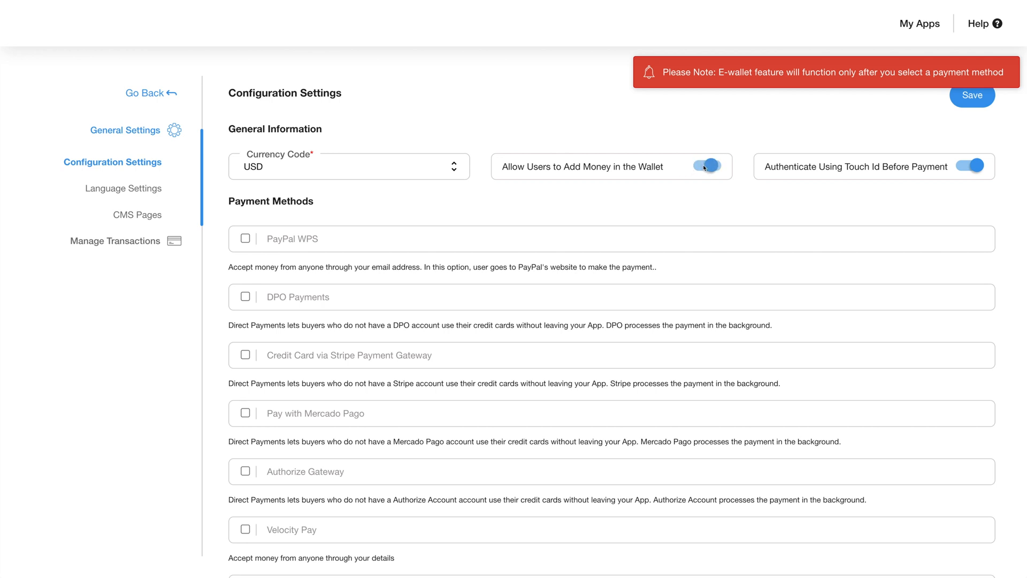
left_click(707, 166)
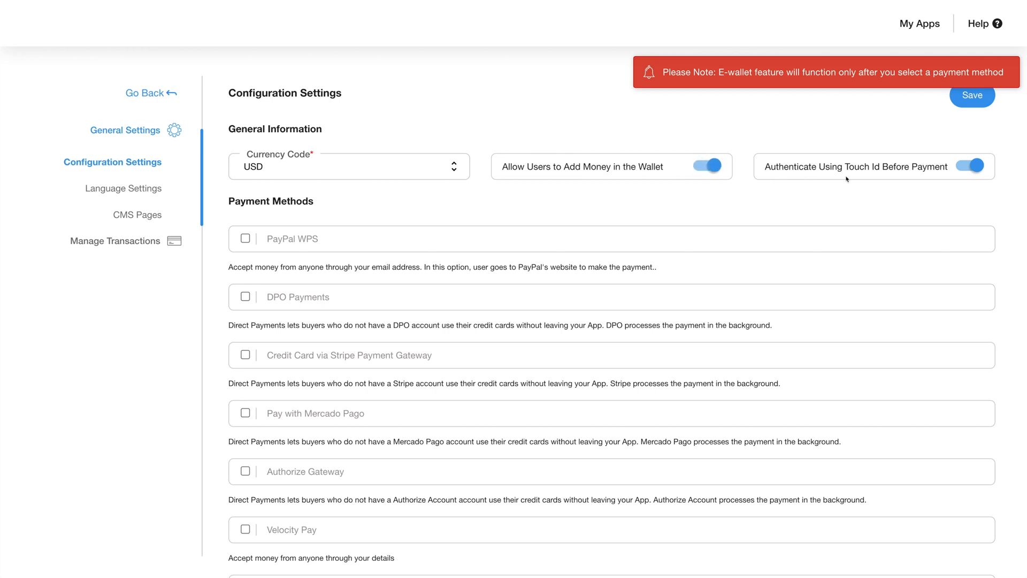
left_click(972, 166)
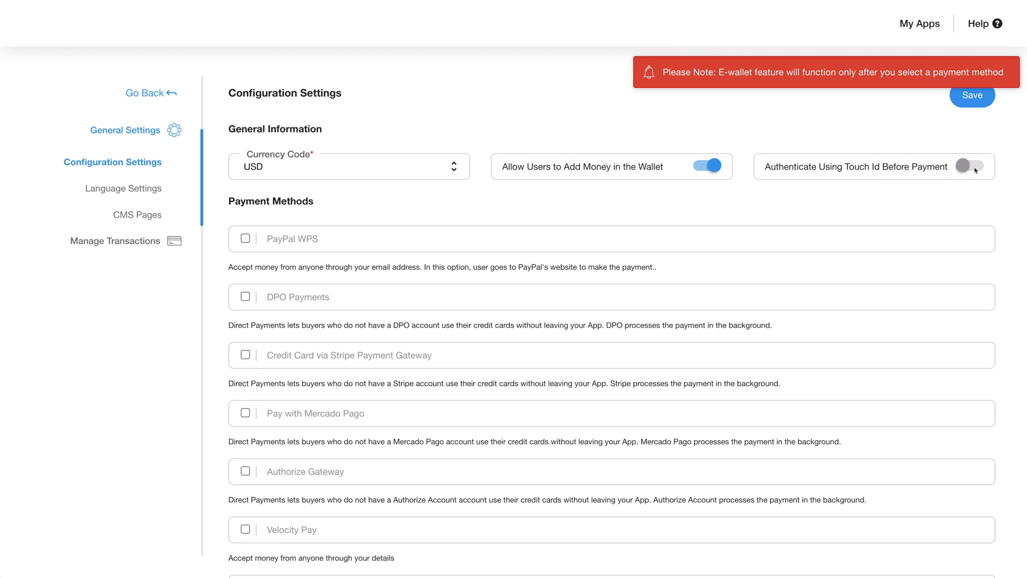
left_click(976, 166)
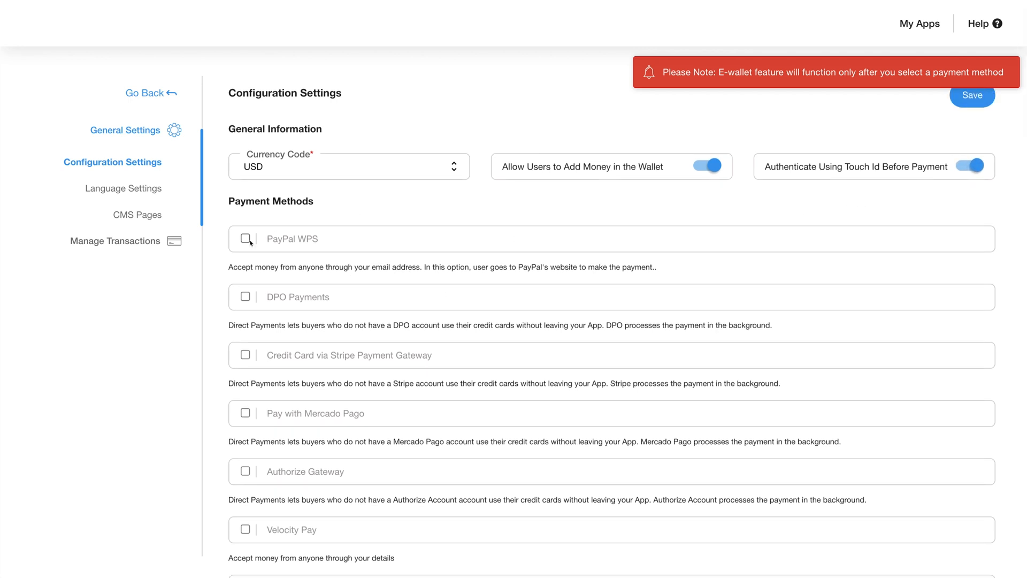
Step: Enter the PayPal WPS business email and save the payment configuration
left_click(245, 239)
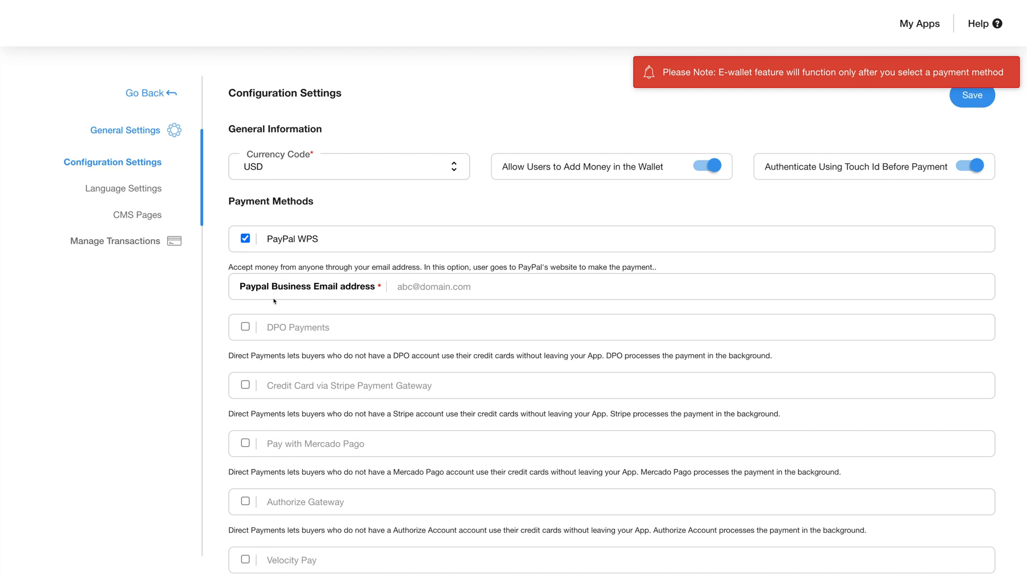
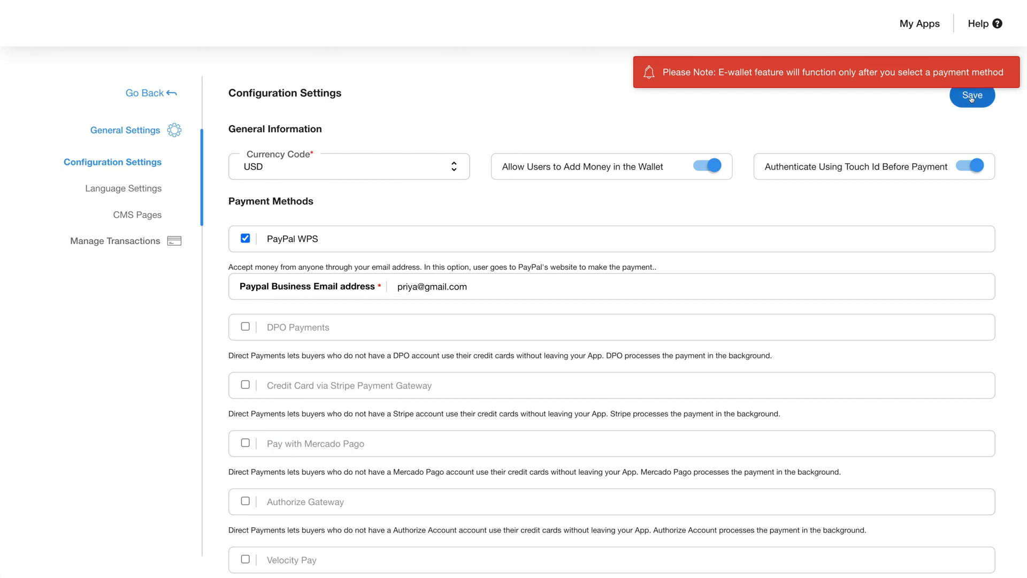
left_click(120, 188)
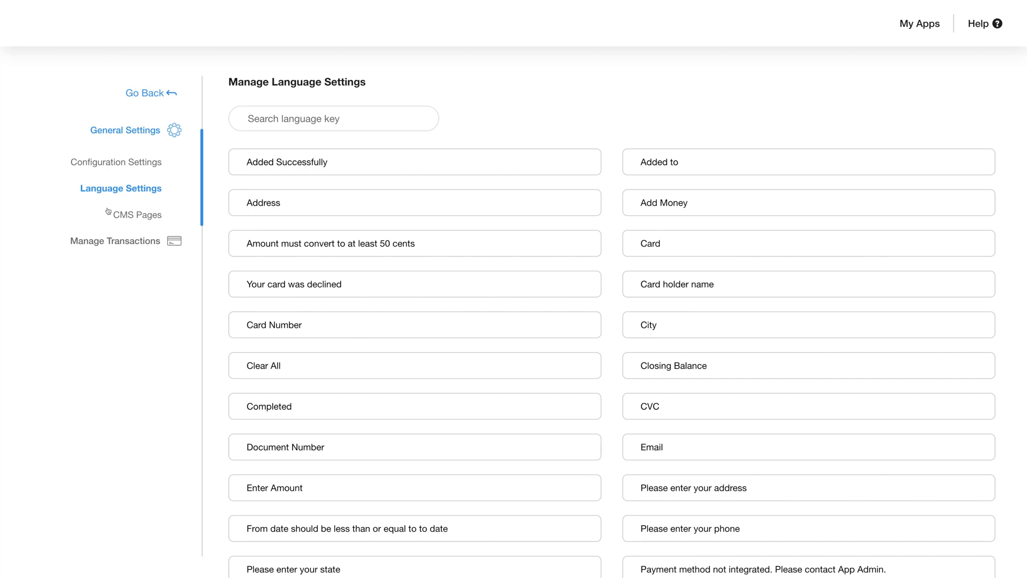
Step: View the empty CMS Pages, then go to Manage Transactions
left_click(135, 214)
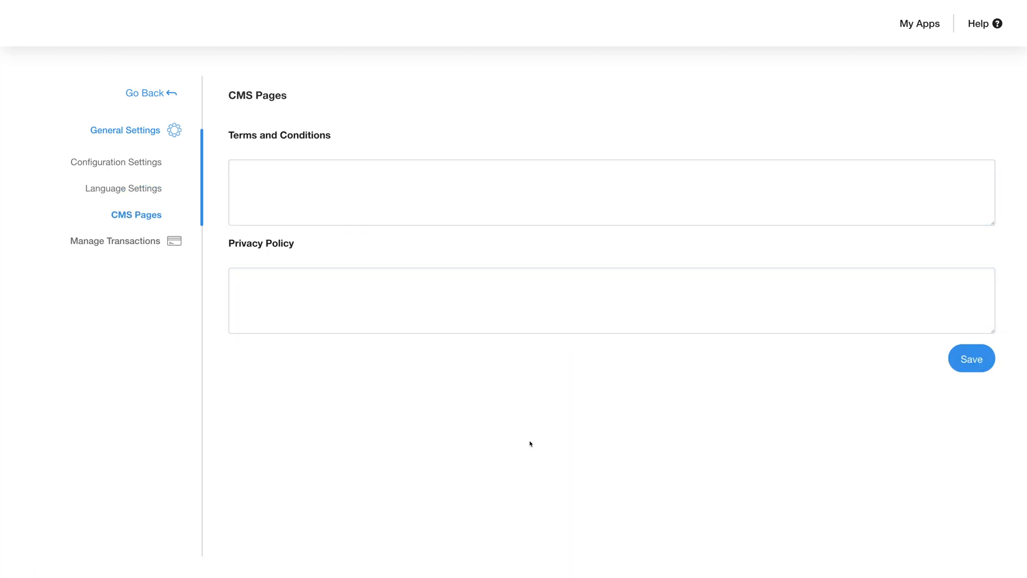
left_click(971, 358)
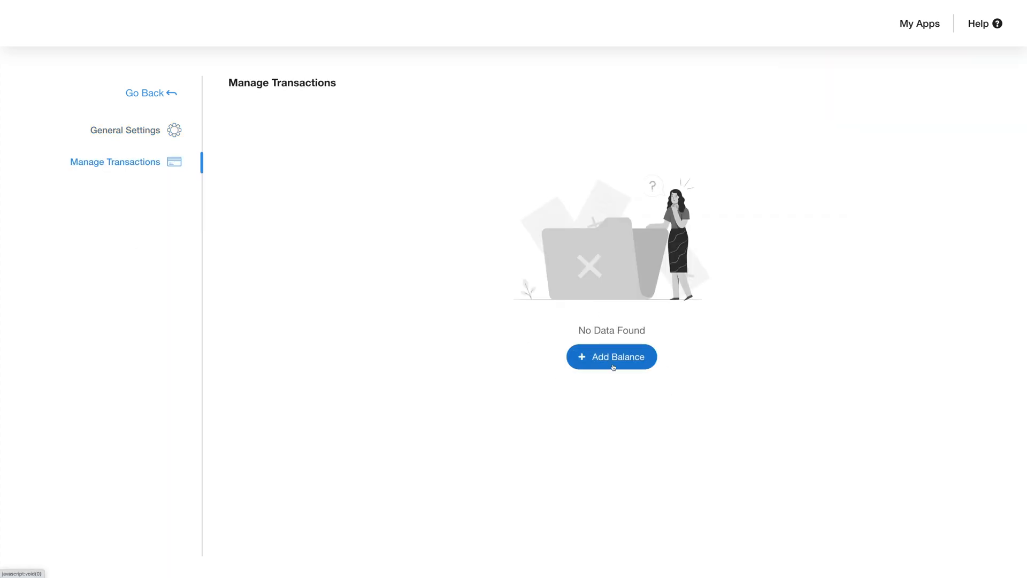
Step: Add a $100 balance for the first customer and save the manual transaction
left_click(611, 356)
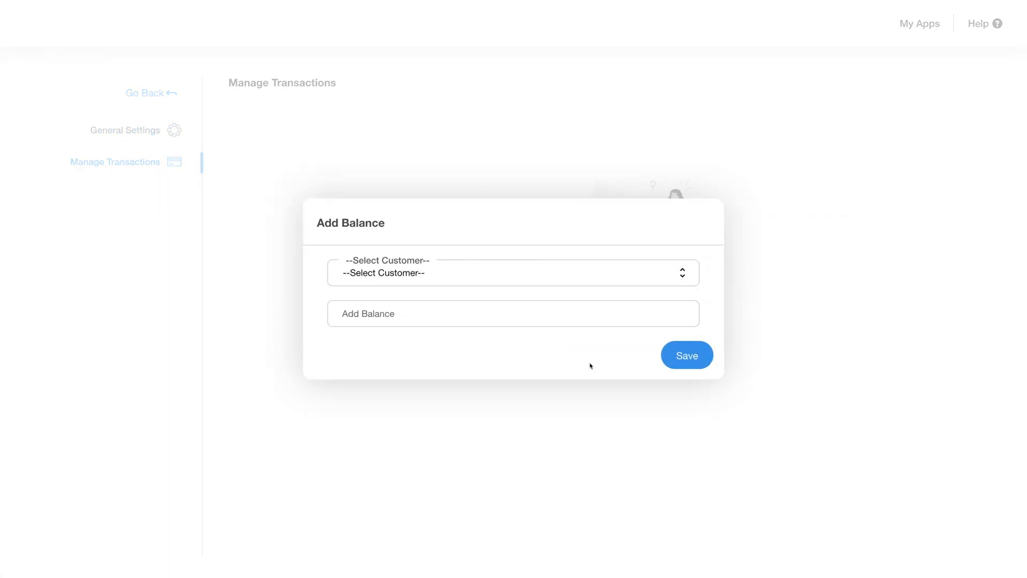
left_click(513, 272)
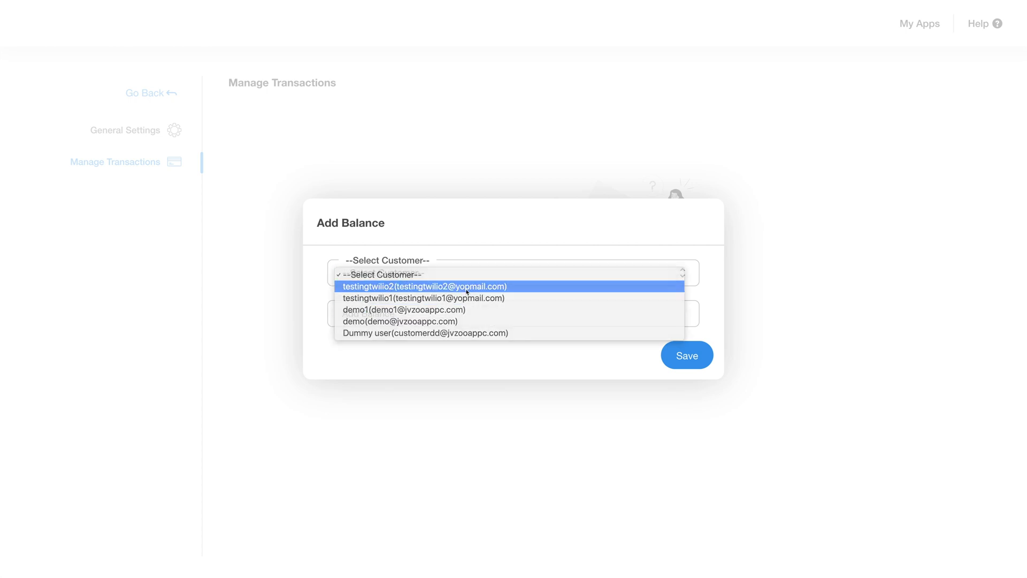
left_click(424, 287)
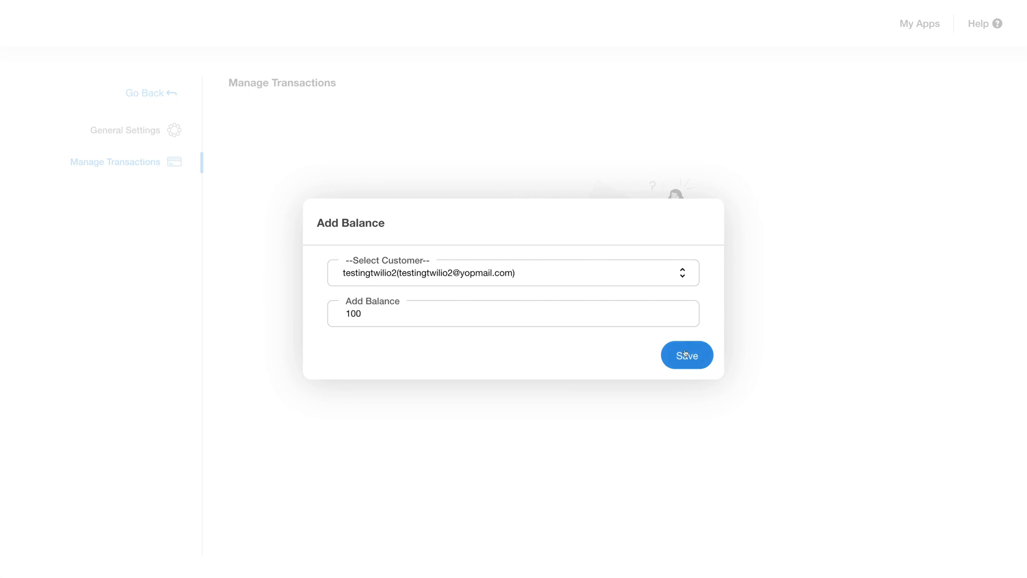
left_click(687, 354)
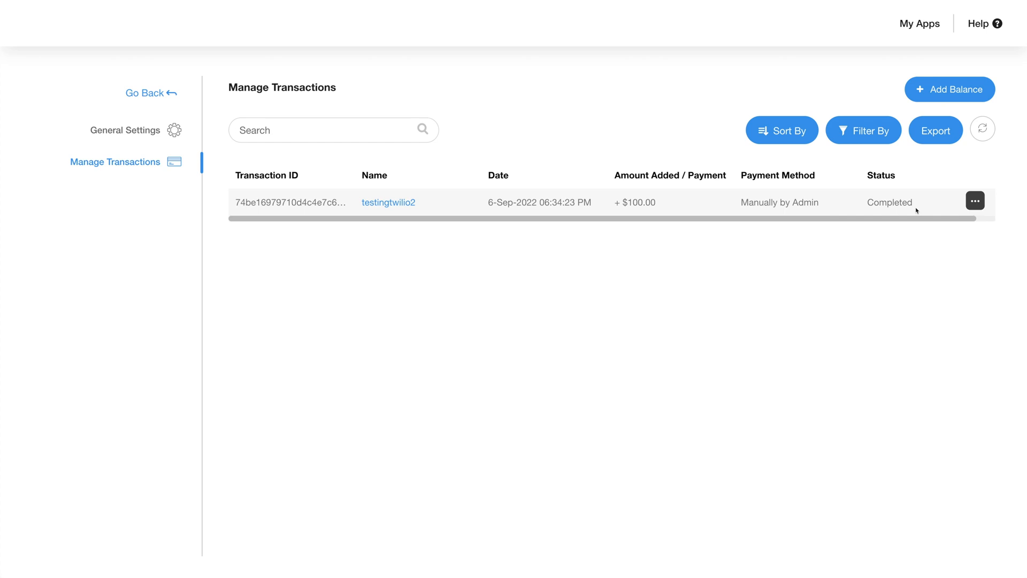
left_click(974, 201)
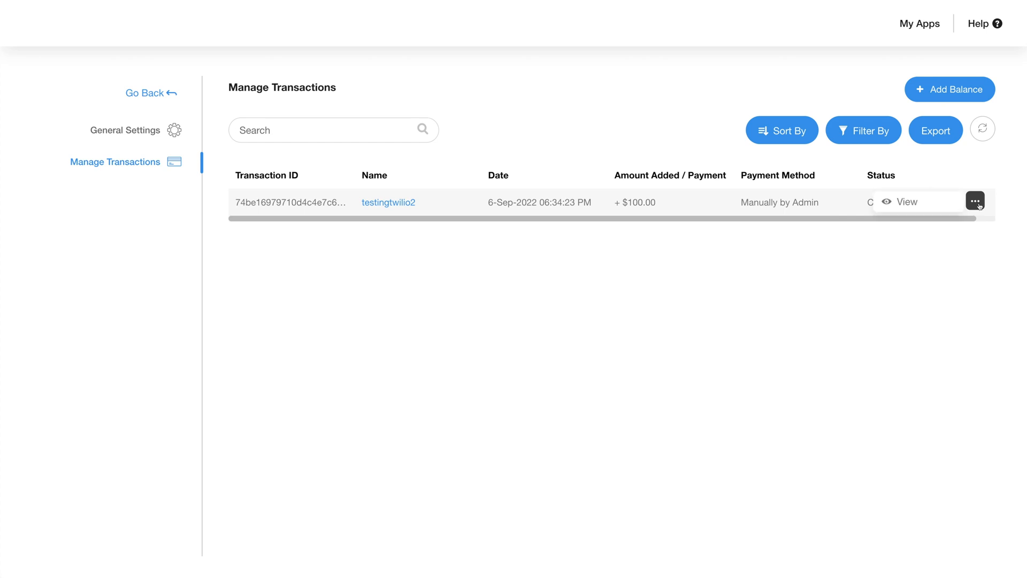
left_click(906, 201)
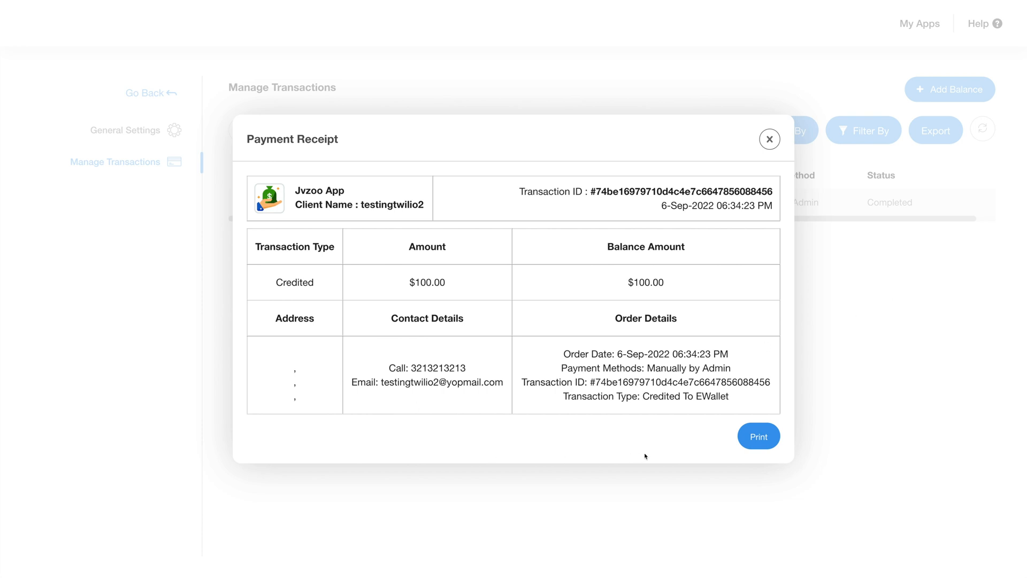
left_click(769, 139)
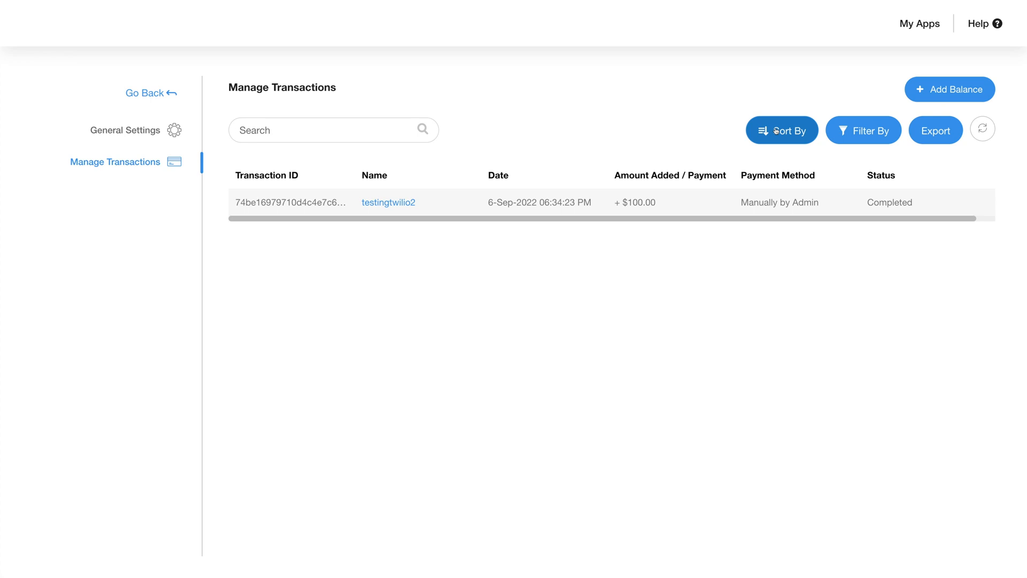
Step: Look over Sort By, Filter By and Export without changes, then go back to the feature editor
left_click(781, 130)
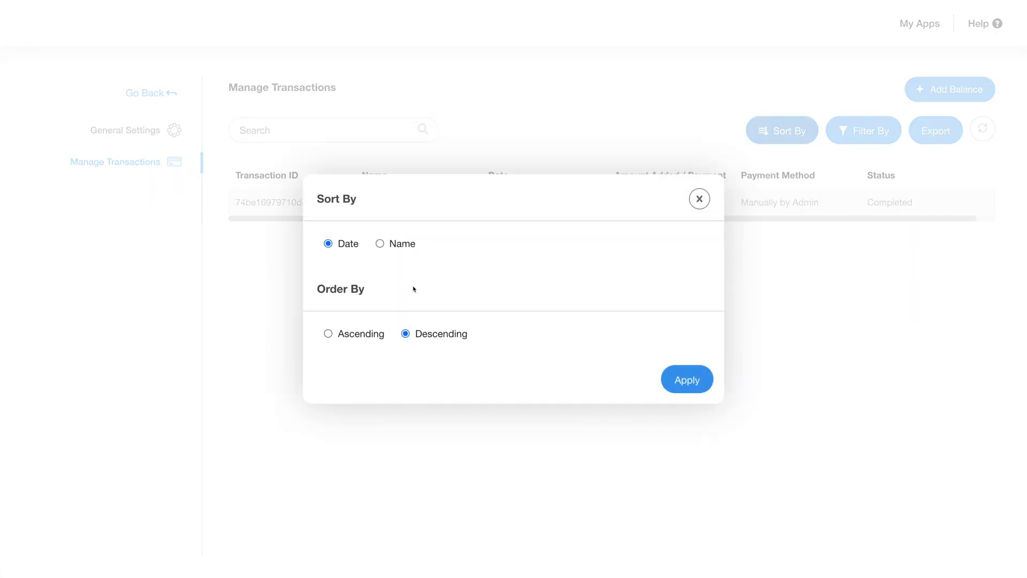
mouse_move(380, 289)
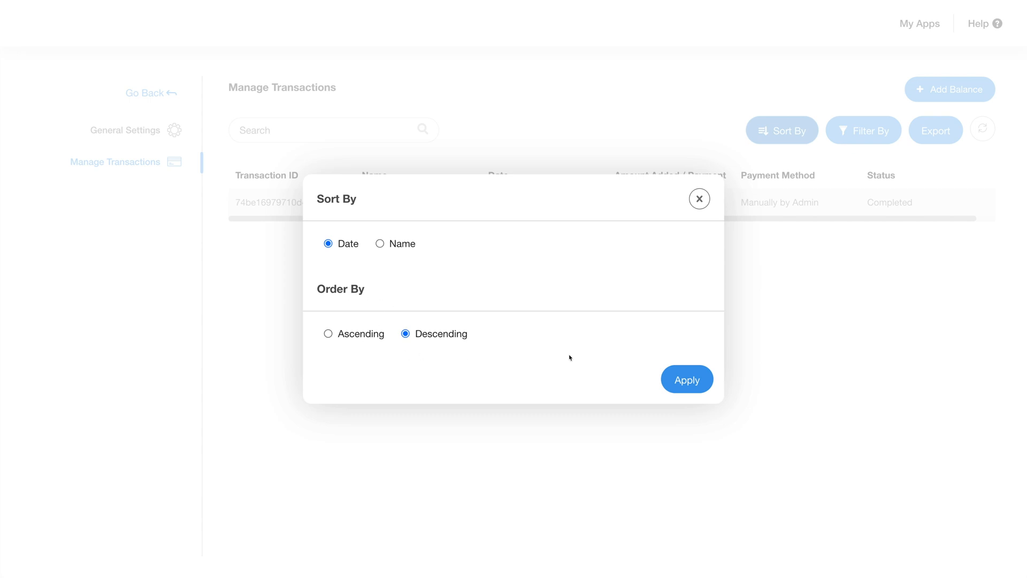
mouse_move(698, 199)
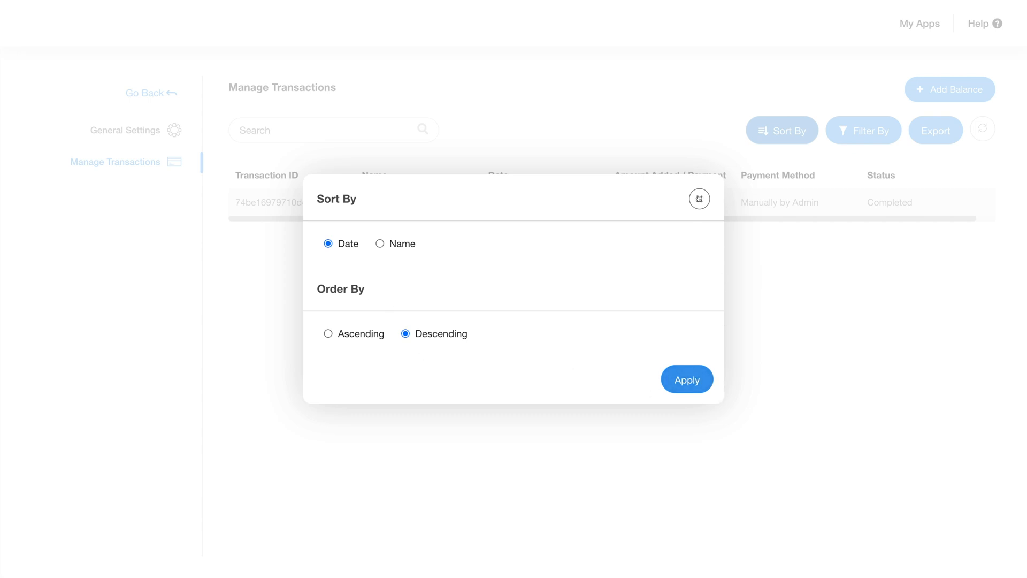
left_click(863, 130)
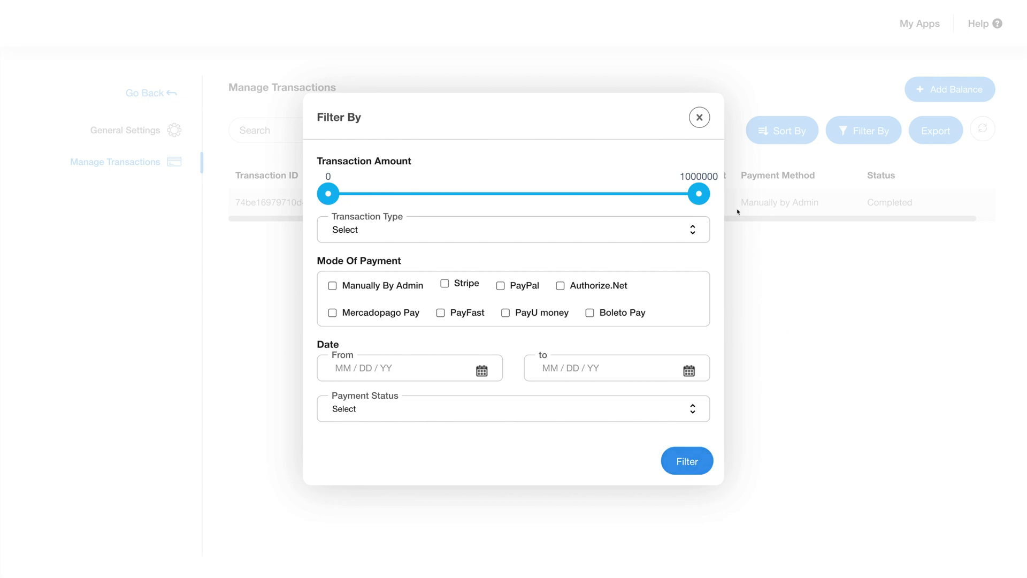
left_click(699, 118)
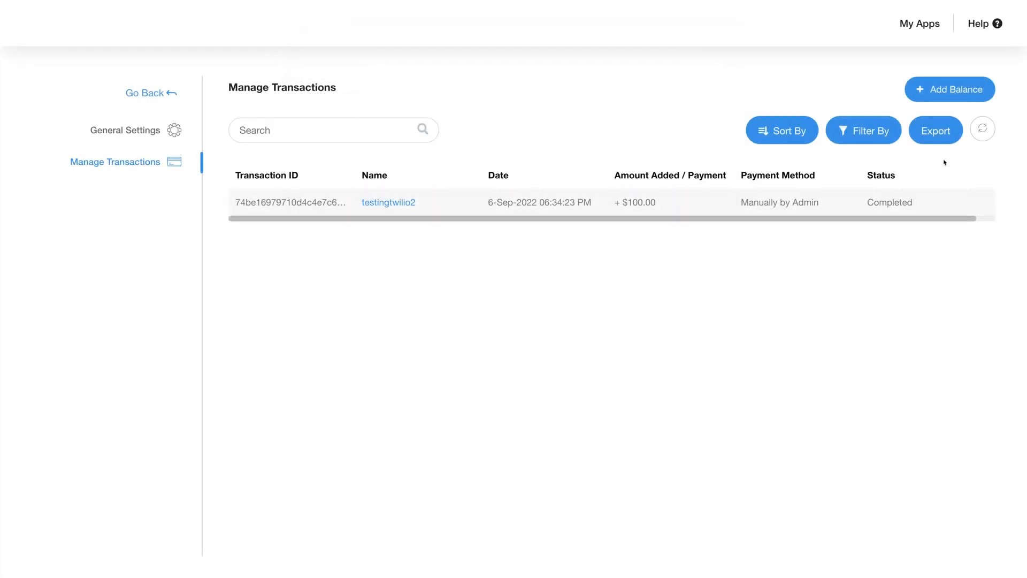
left_click(935, 130)
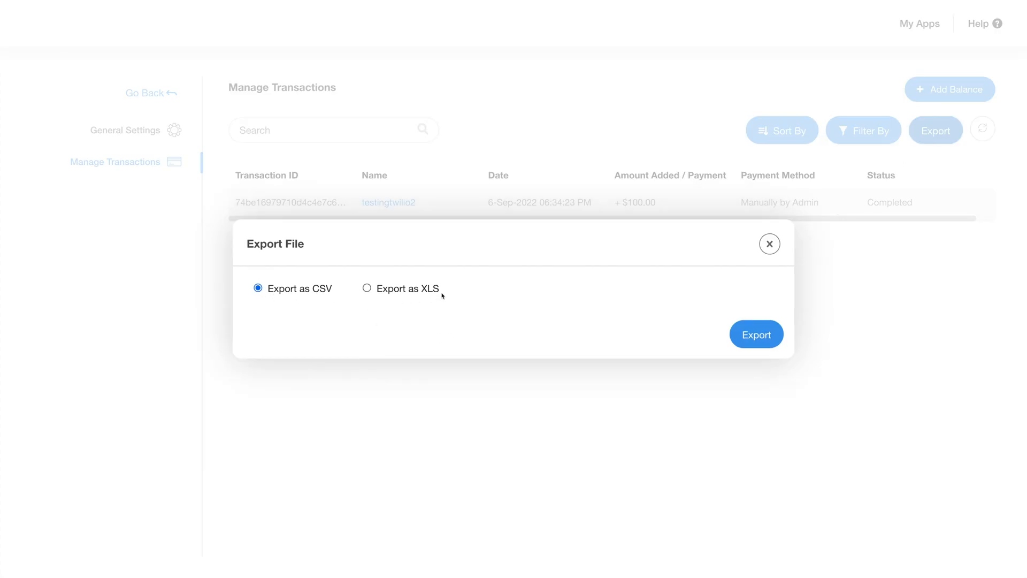
left_click(769, 244)
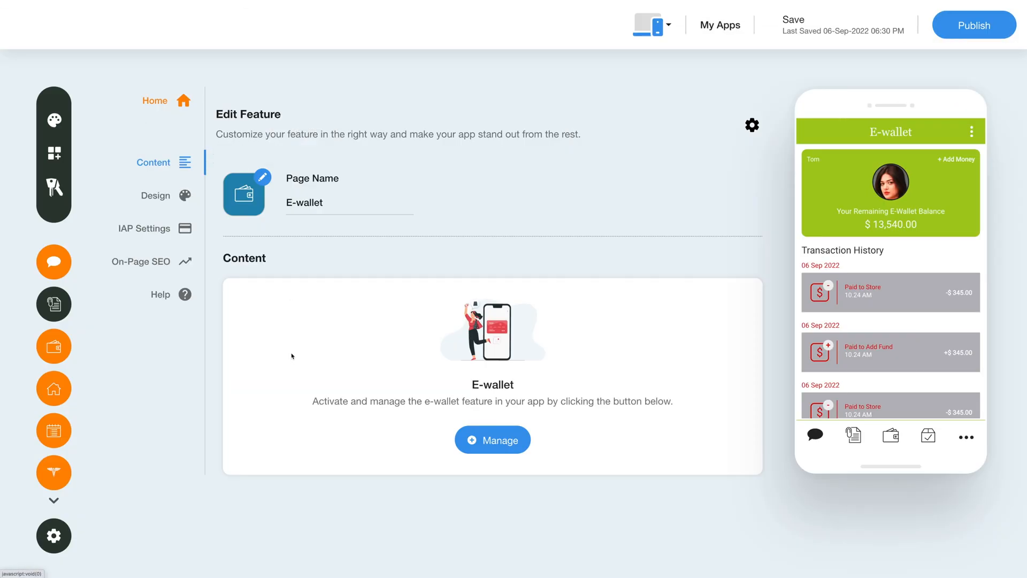
mouse_move(239, 283)
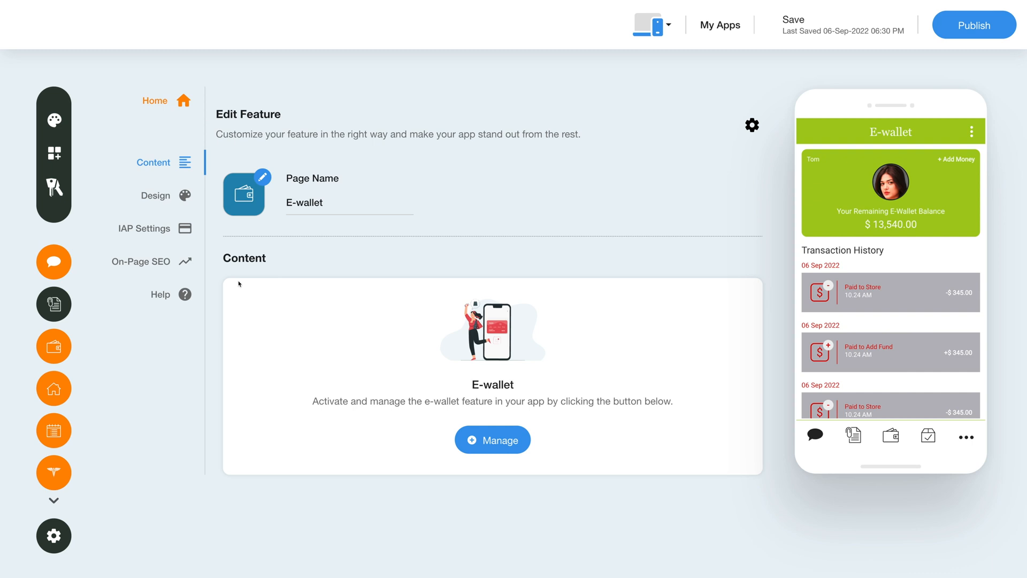
mouse_move(171, 198)
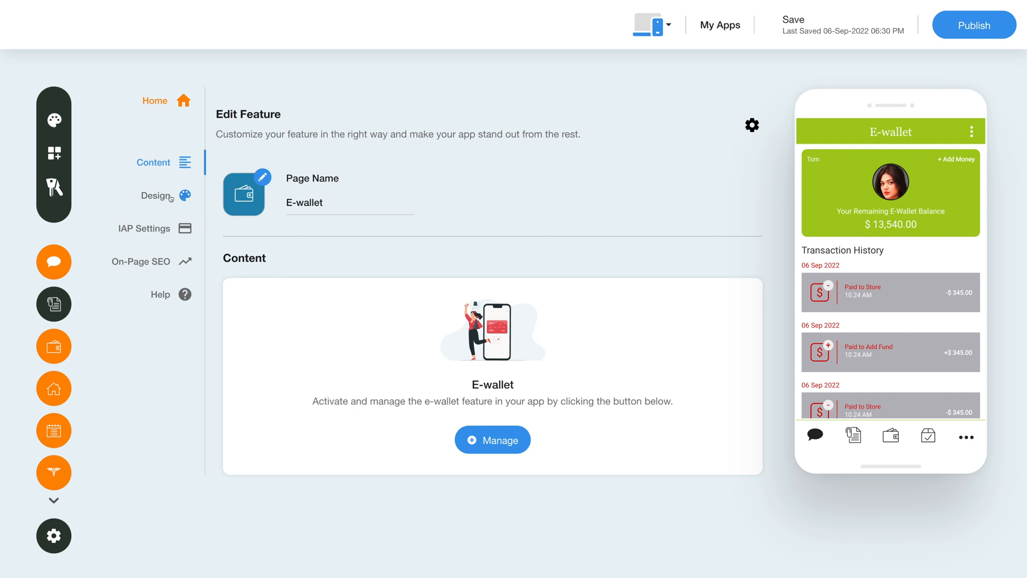
Step: Show the Design settings and scroll through Page Elements Color
left_click(155, 194)
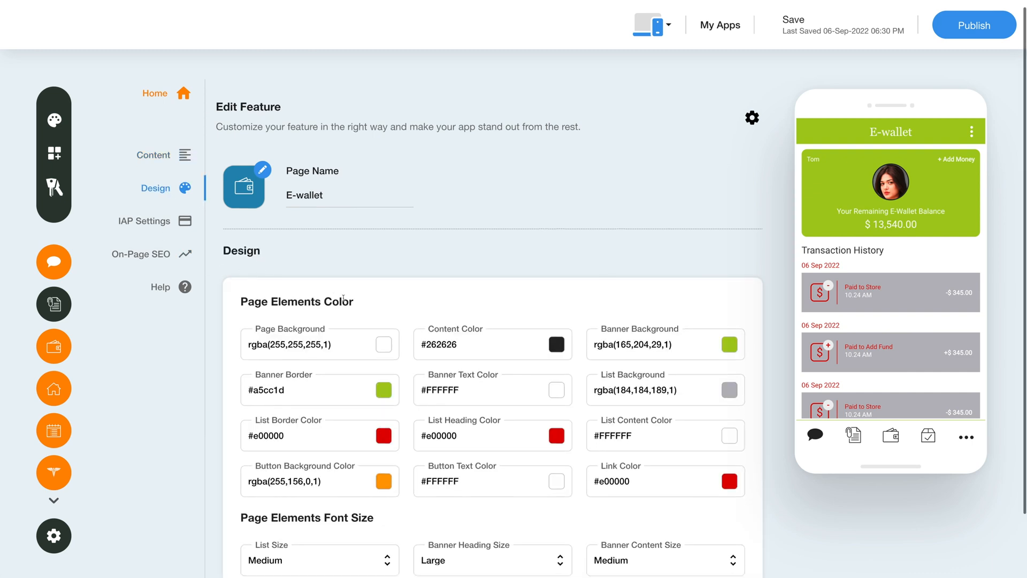
scroll("down", 3)
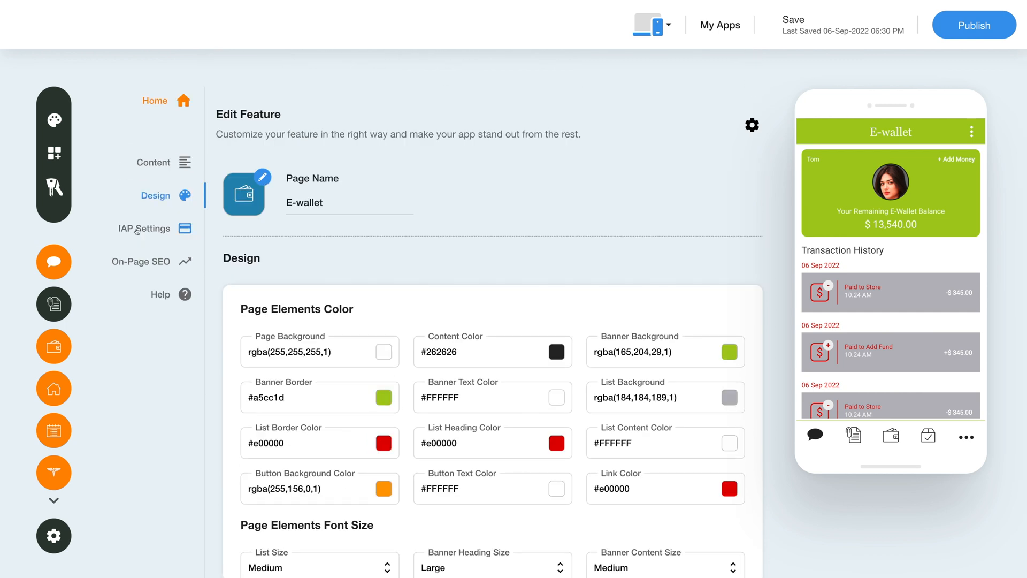
Step: Review the E-wallet IAP Settings' Android and iOS credential fields, leaving IAP disabled and fields empty
left_click(144, 228)
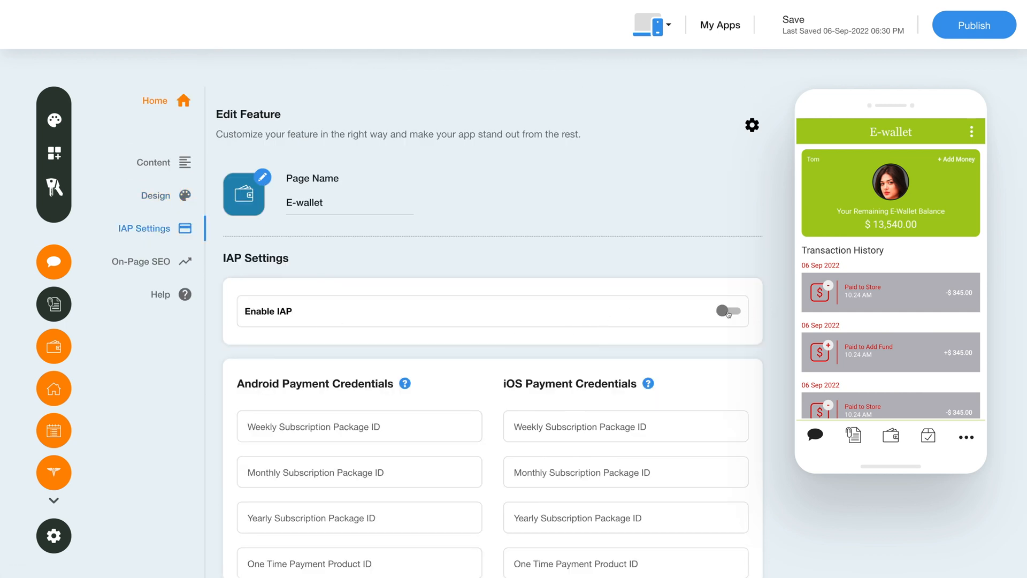
left_click(725, 311)
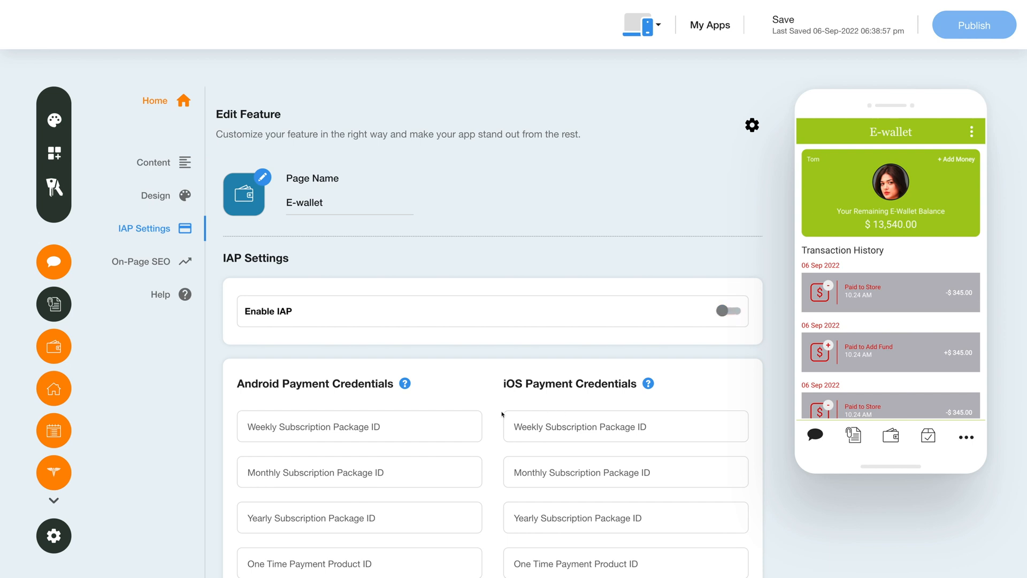
scroll("down", 3)
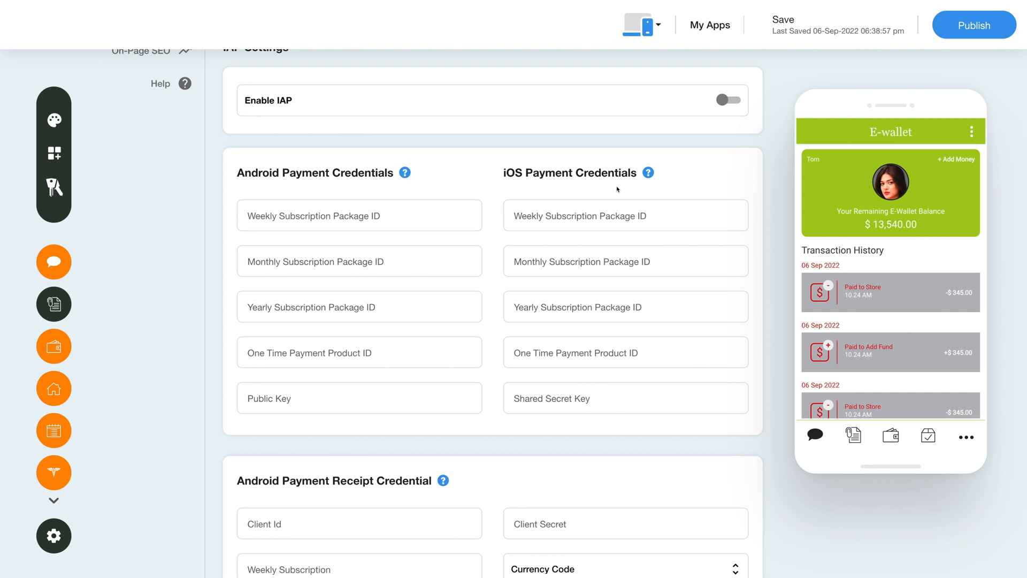
mouse_move(421, 203)
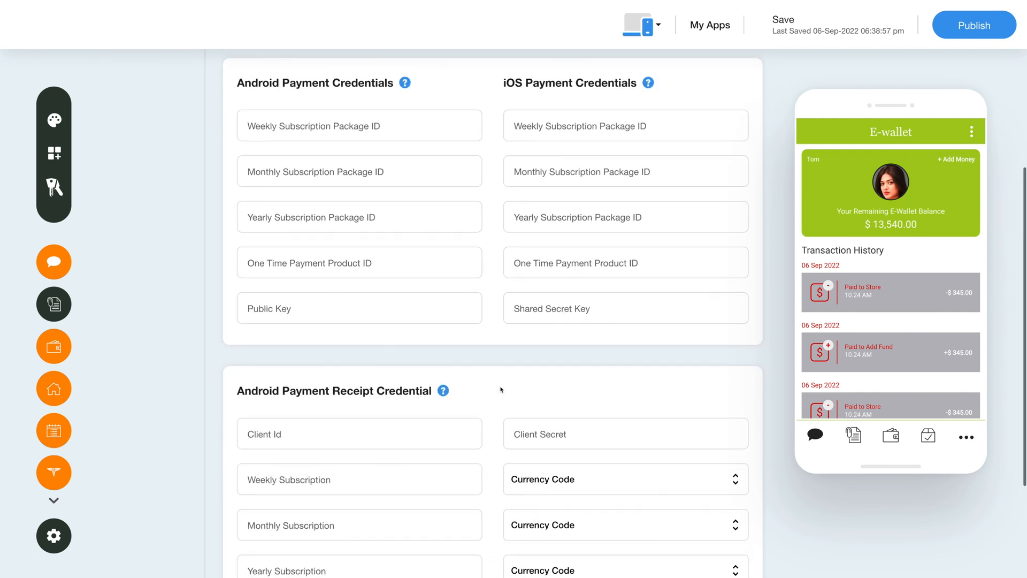
scroll("down", 3)
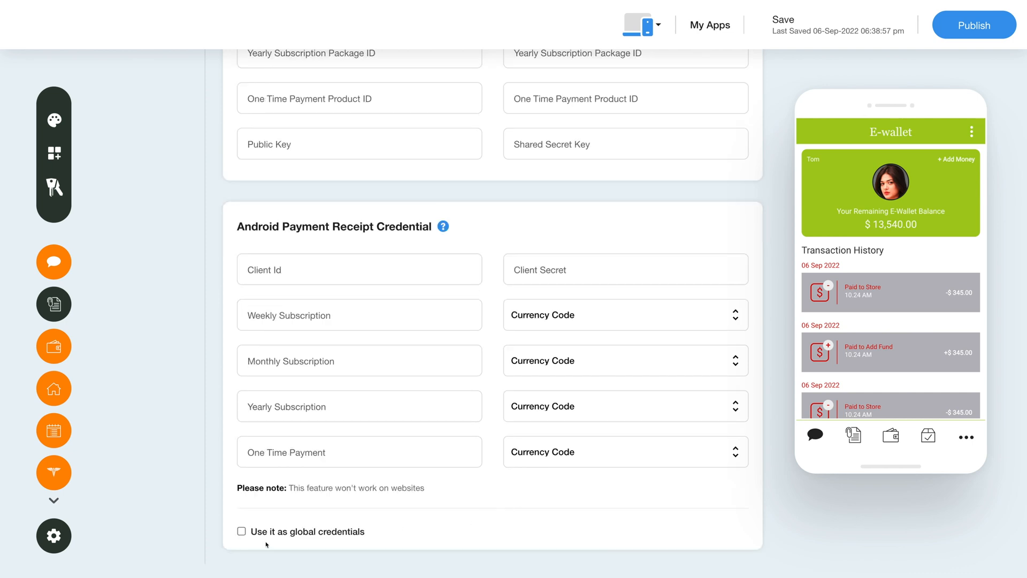
mouse_move(276, 547)
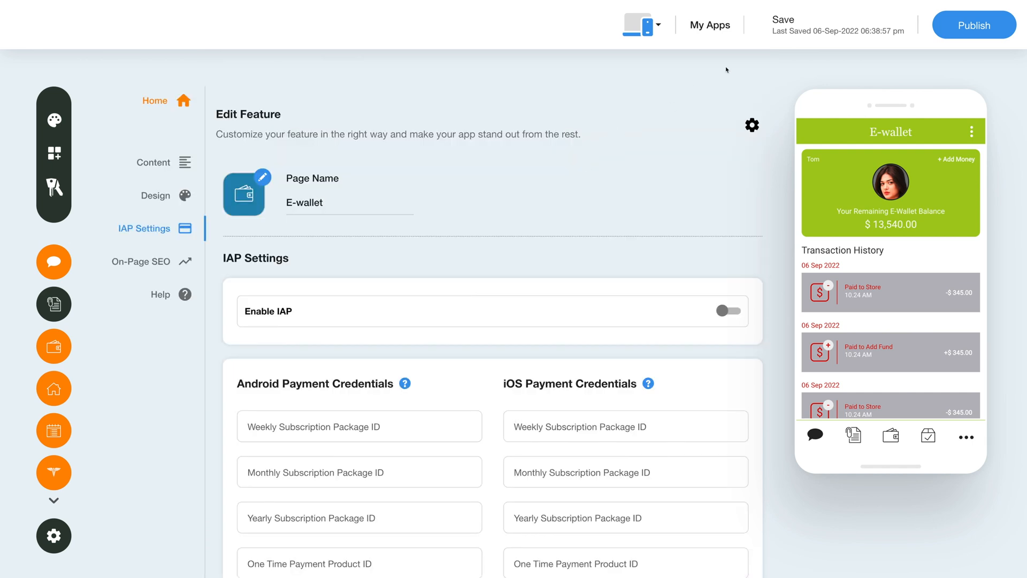
mouse_move(782, 20)
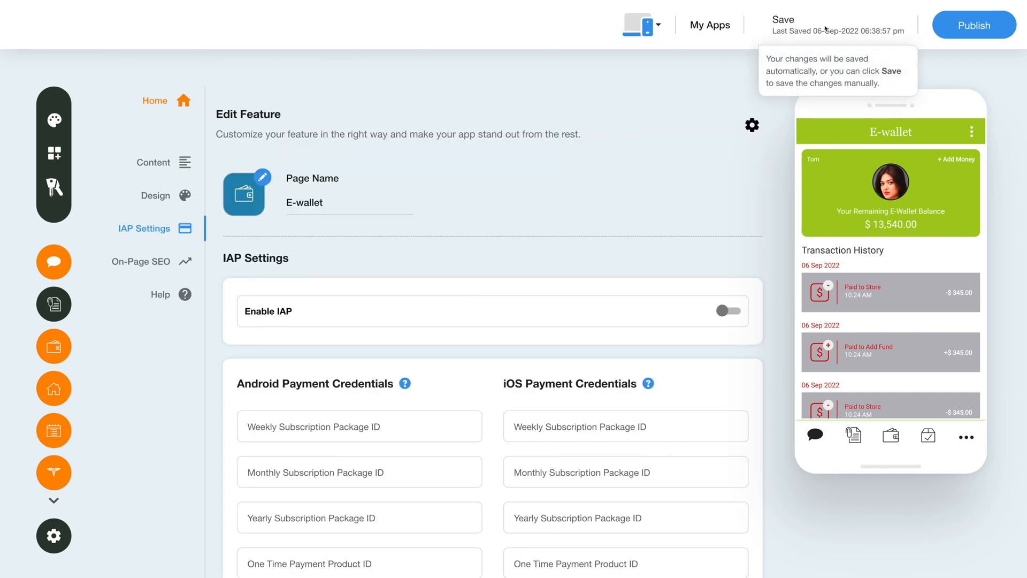